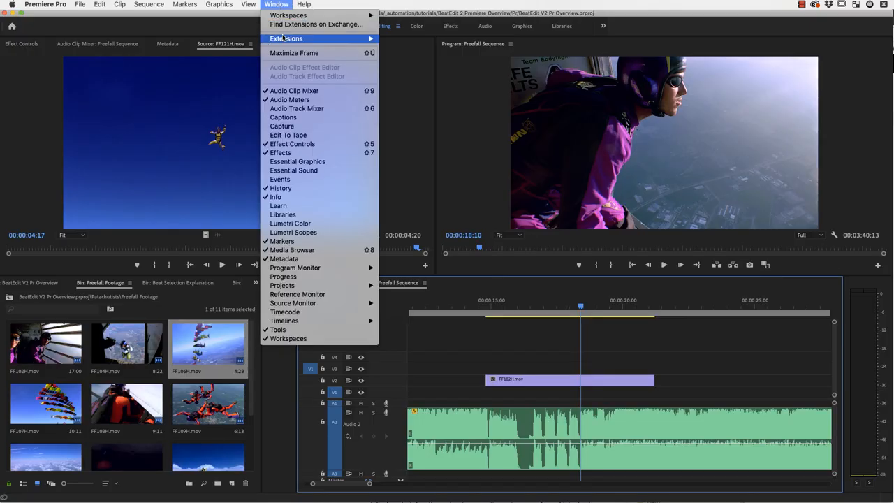
{"action": "mouse_move", "coordinate": [285, 39]}
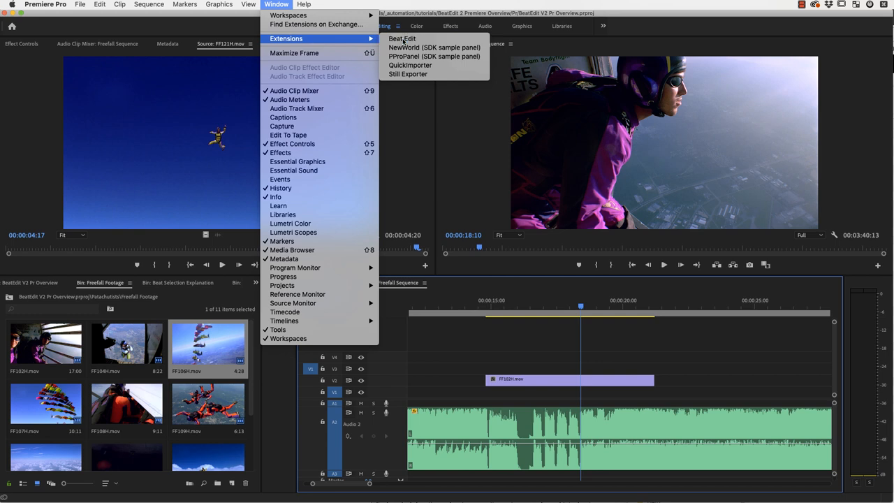
Step: Open the BeatEdit extension panel from the Window > Extensions menu
{"action": "left_click", "coordinate": [401, 39]}
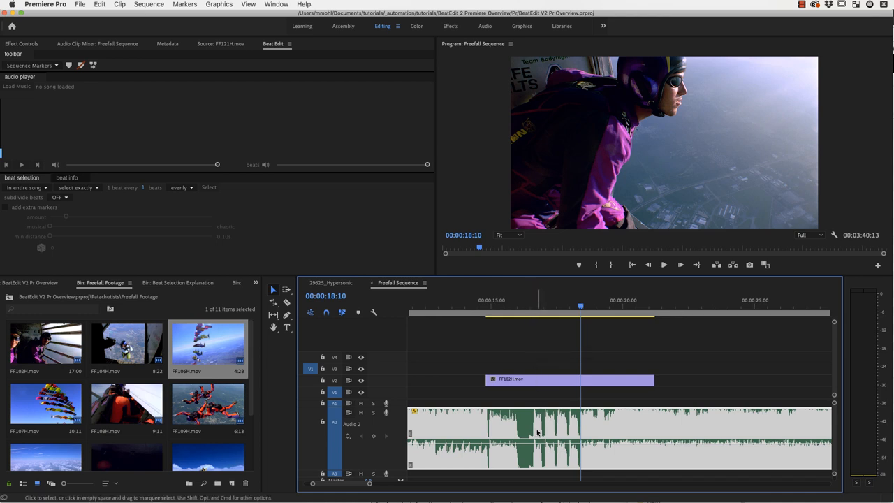
{"action": "mouse_move", "coordinate": [554, 428]}
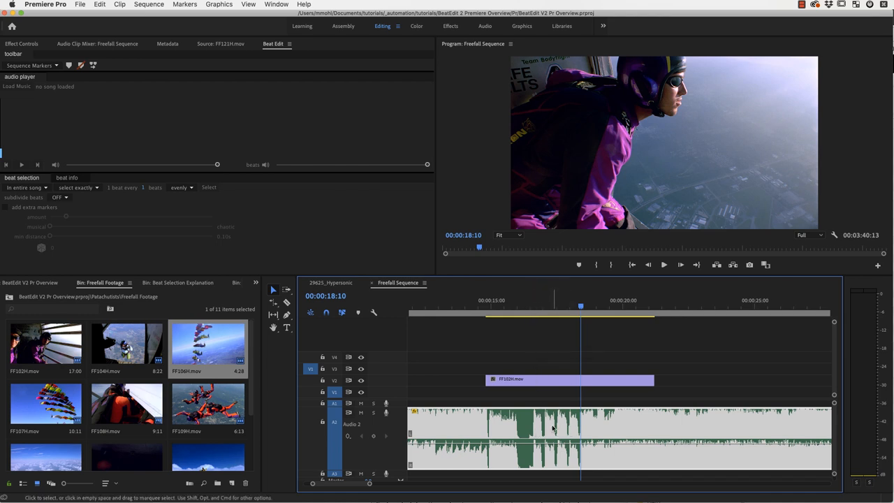
Step: Load 138_Bar_Song.mp3 into BeatEdit and display its detected beat lines
{"action": "left_click", "coordinate": [16, 86]}
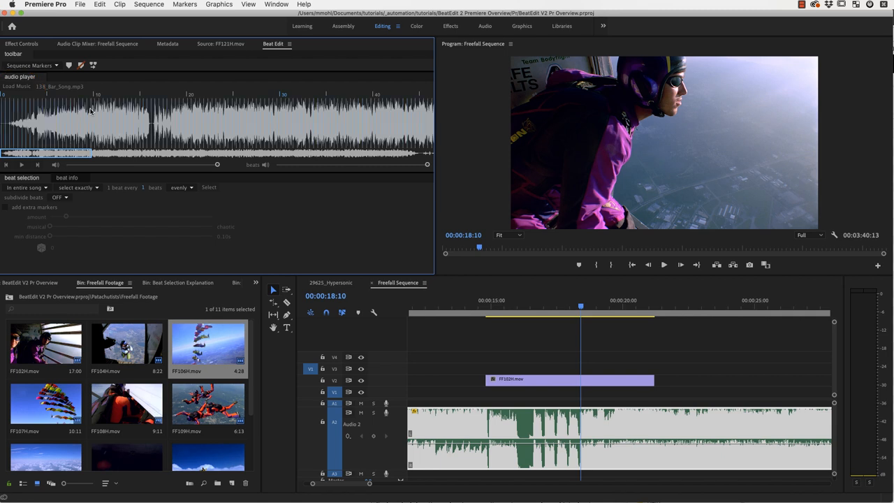
{"action": "mouse_move", "coordinate": [18, 118]}
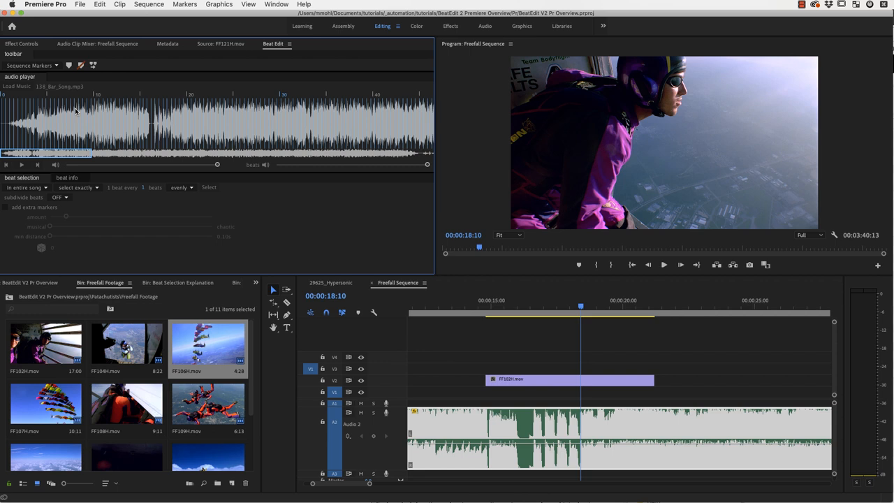
{"action": "mouse_move", "coordinate": [33, 163]}
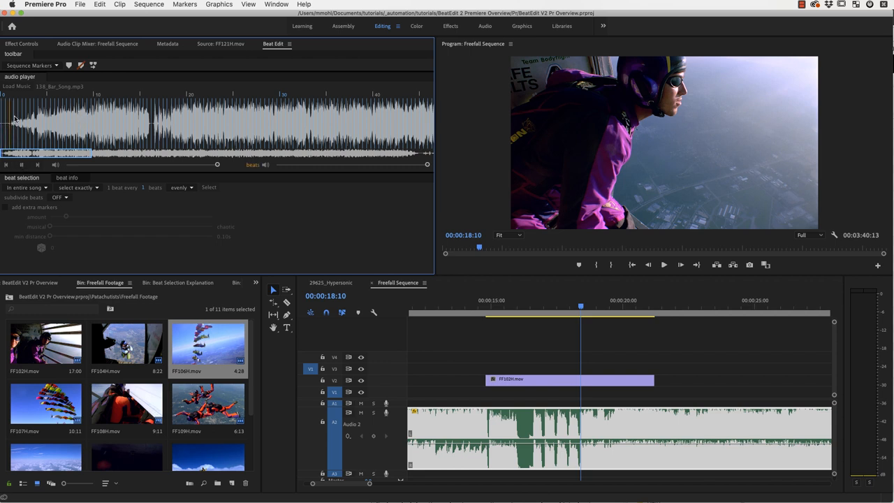
{"action": "mouse_move", "coordinate": [24, 112]}
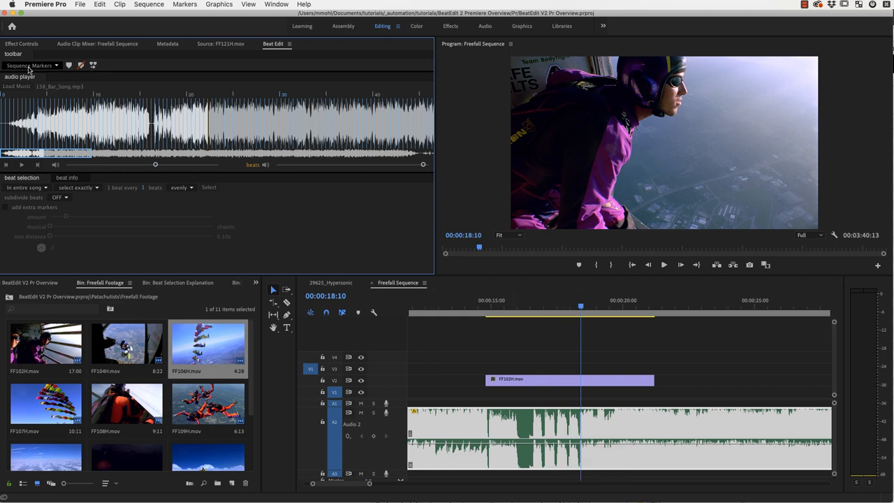
Step: Switch BeatEdit to Clip Markers, add beat markers to the music clip, and play
{"action": "left_click", "coordinate": [32, 65]}
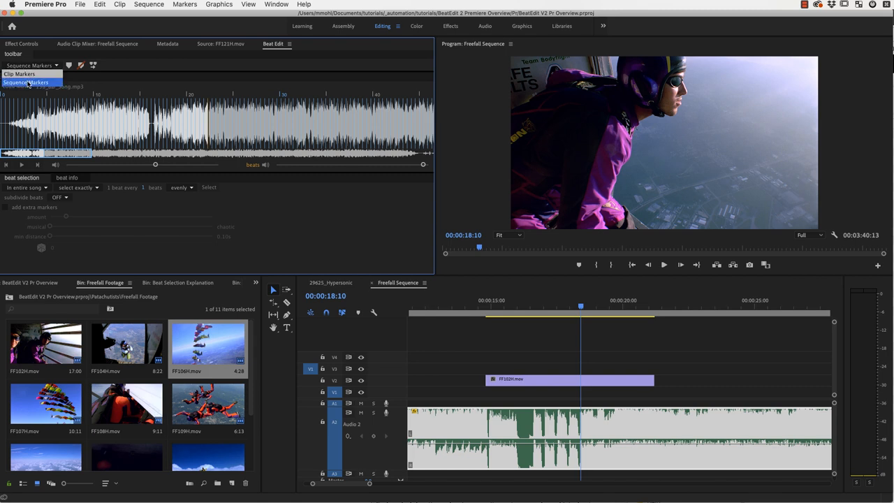
{"action": "mouse_move", "coordinate": [503, 293]}
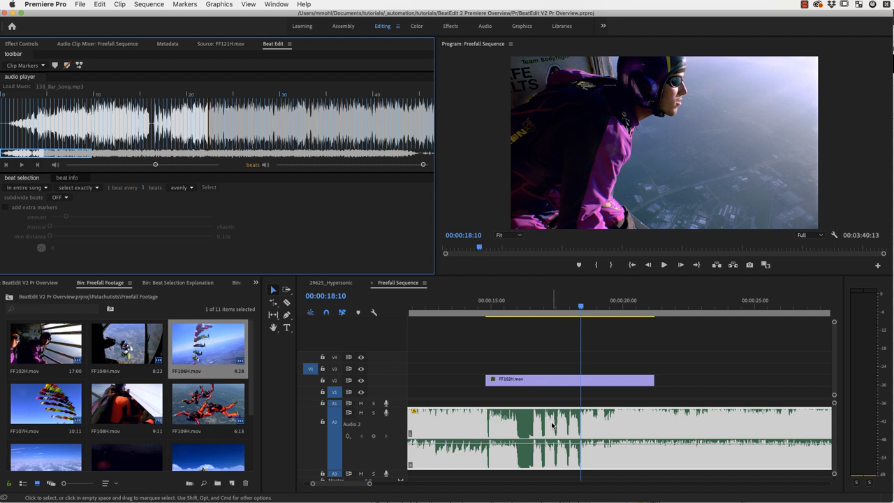
{"action": "mouse_move", "coordinate": [56, 65]}
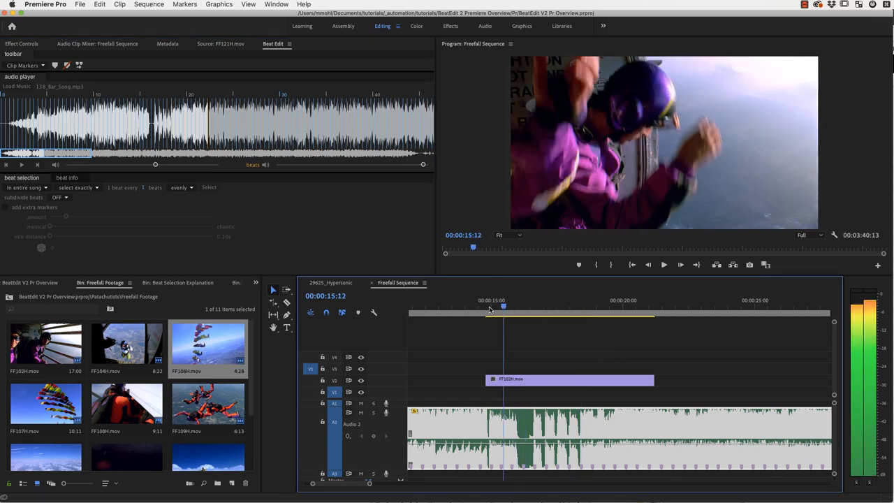
{"action": "left_click", "coordinate": [664, 264]}
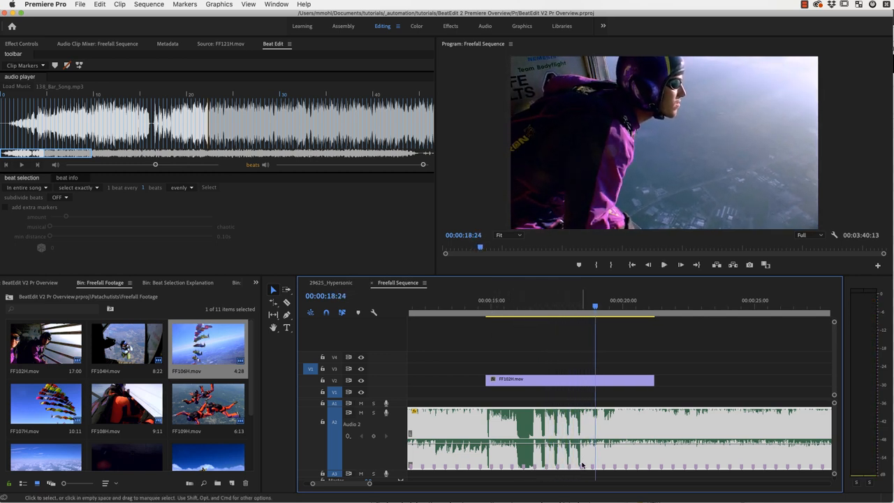
Step: Lay FF104H, FF106H and FF107H back to back on V3, trimmed to beat markers
{"action": "left_click_drag", "start_coordinate": [595, 307], "coordinate": [581, 307]}
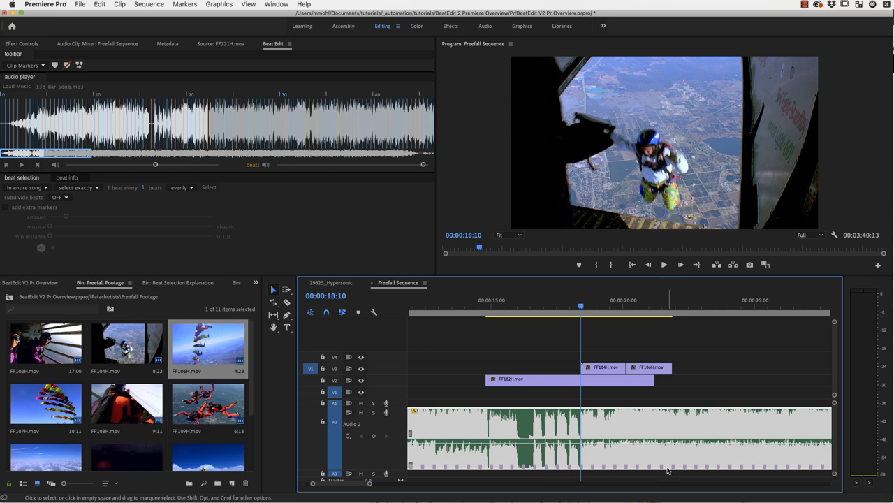
{"action": "mouse_move", "coordinate": [326, 312]}
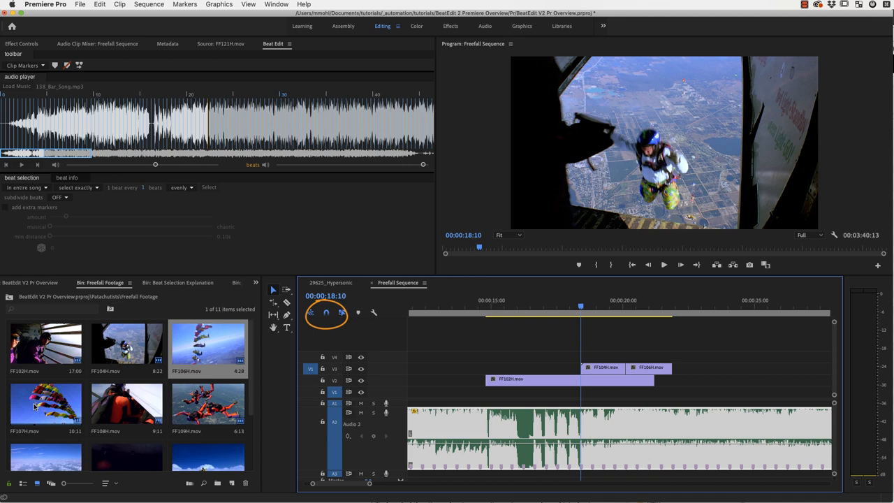
{"action": "left_click_drag", "start_coordinate": [45, 401], "coordinate": [751, 378]}
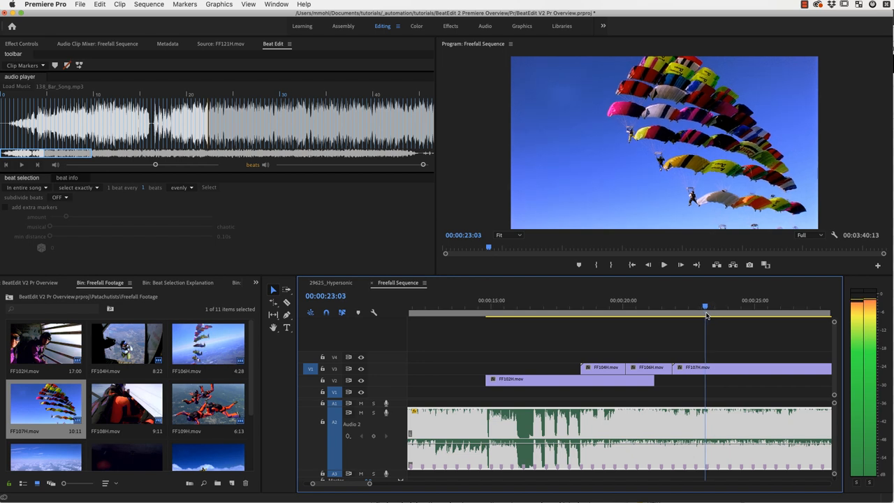
{"action": "left_click_drag", "start_coordinate": [705, 307], "coordinate": [684, 307]}
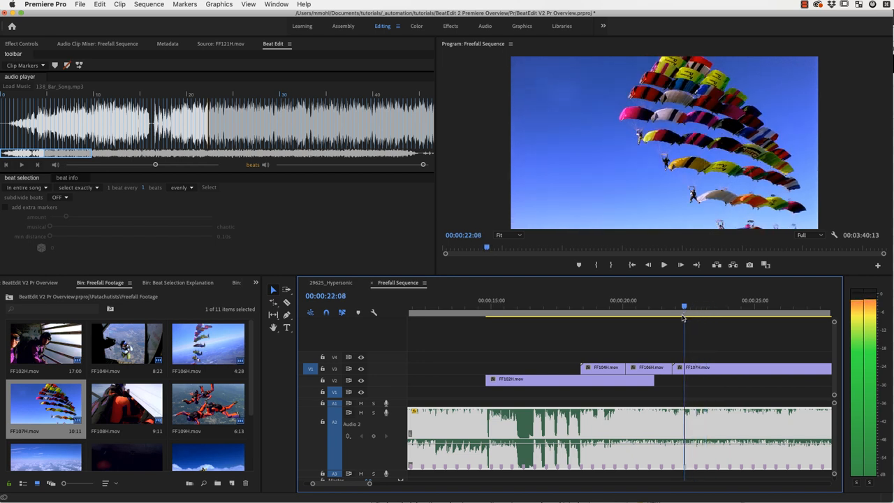
{"action": "left_click", "coordinate": [718, 312]}
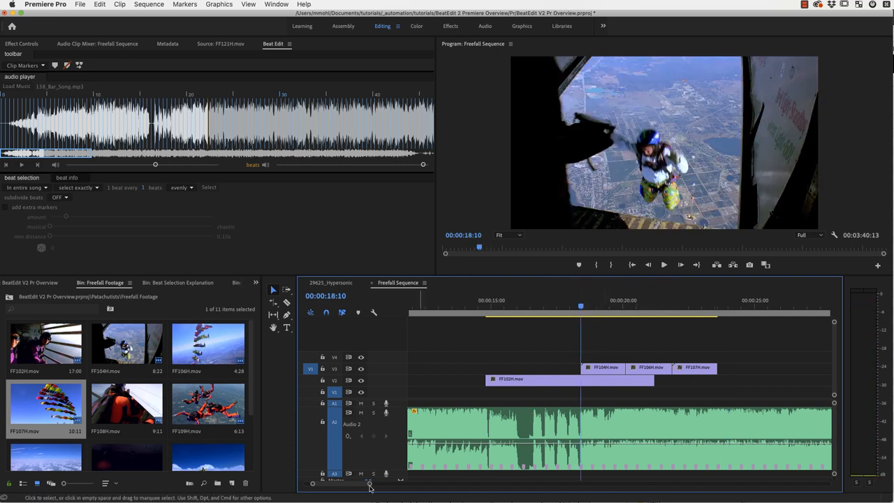
Step: Zoom the timeline around 00:00:18:10 to confirm FF104H starts on a beat
{"action": "left_click_drag", "start_coordinate": [370, 483], "coordinate": [362, 484]}
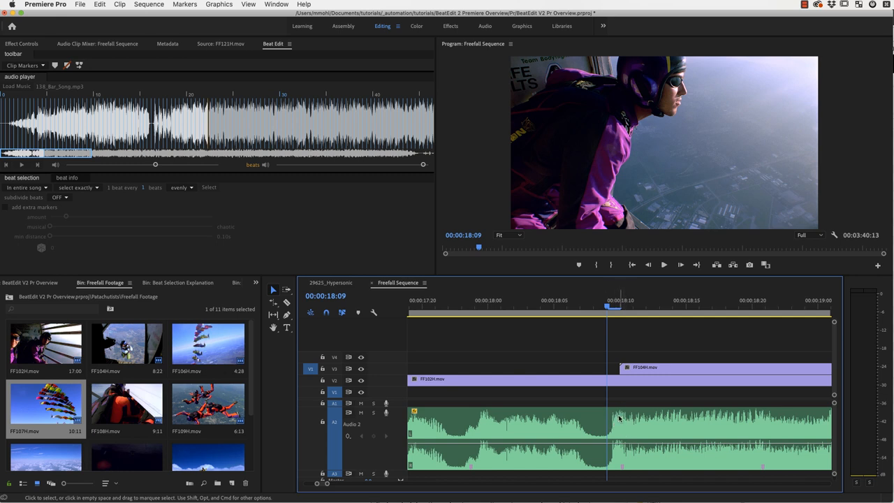
{"action": "mouse_move", "coordinate": [617, 422]}
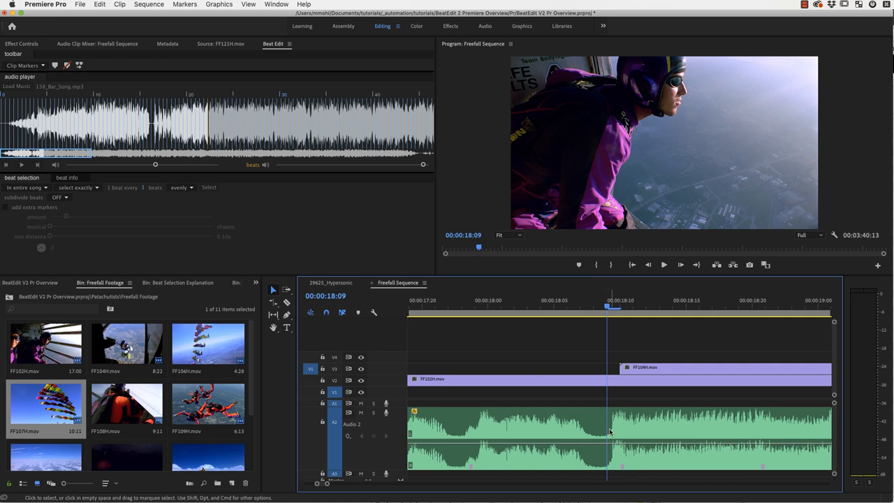
{"action": "mouse_move", "coordinate": [471, 423]}
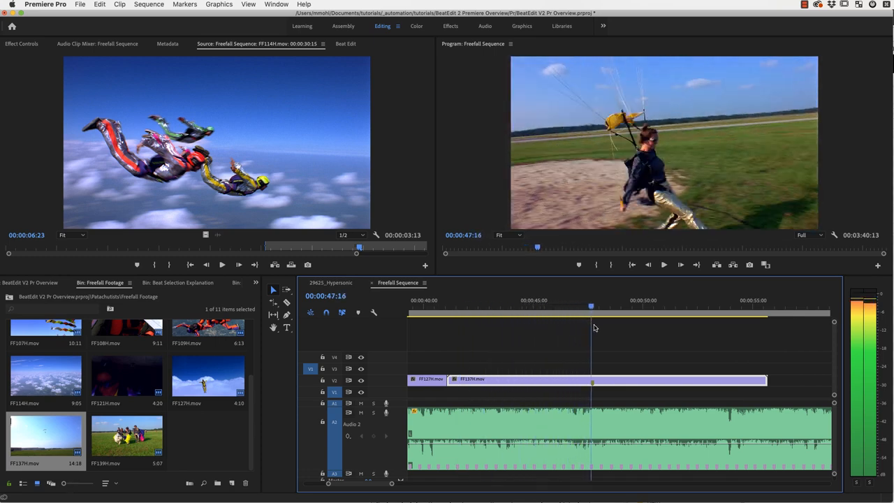
Step: Trim FF137H on V2 about a second shorter, moving its clip marker earlier
{"action": "left_click", "coordinate": [550, 312]}
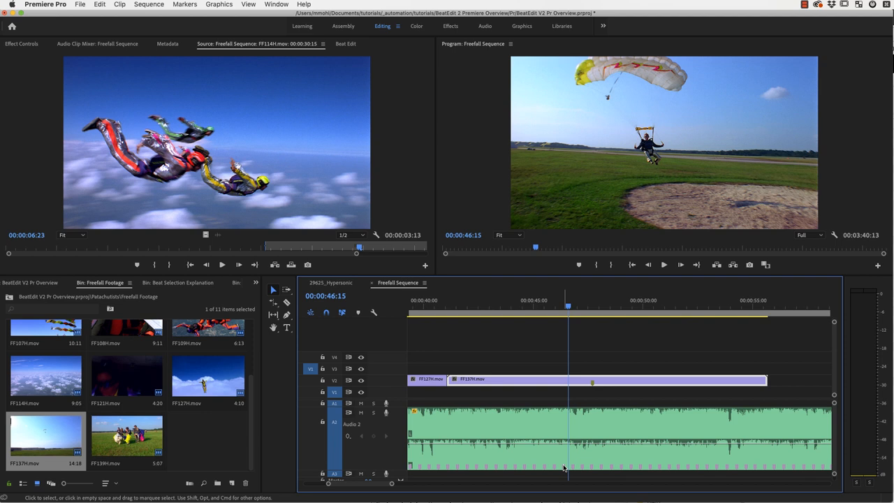
{"action": "mouse_move", "coordinate": [450, 380]}
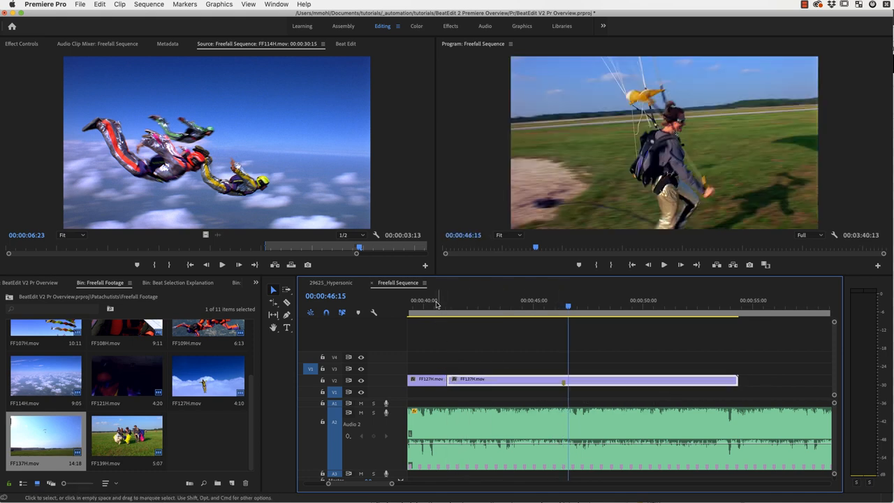
{"action": "left_click", "coordinate": [664, 264]}
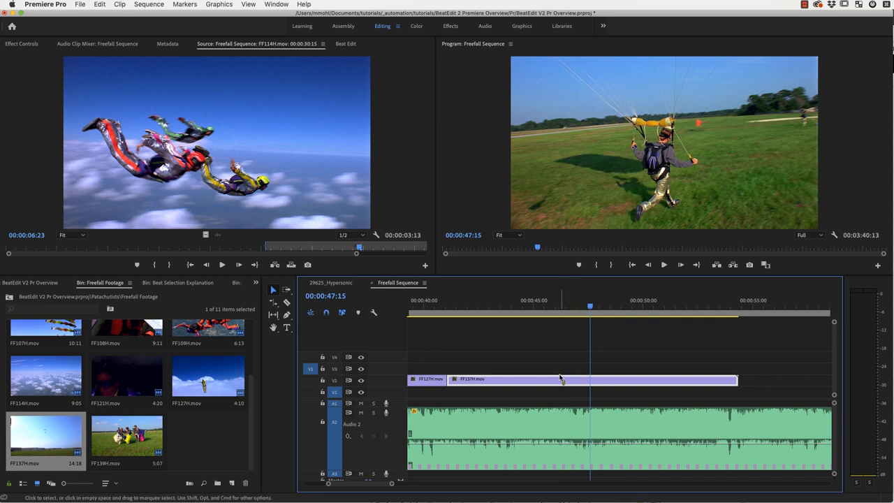
{"action": "mouse_move", "coordinate": [558, 377]}
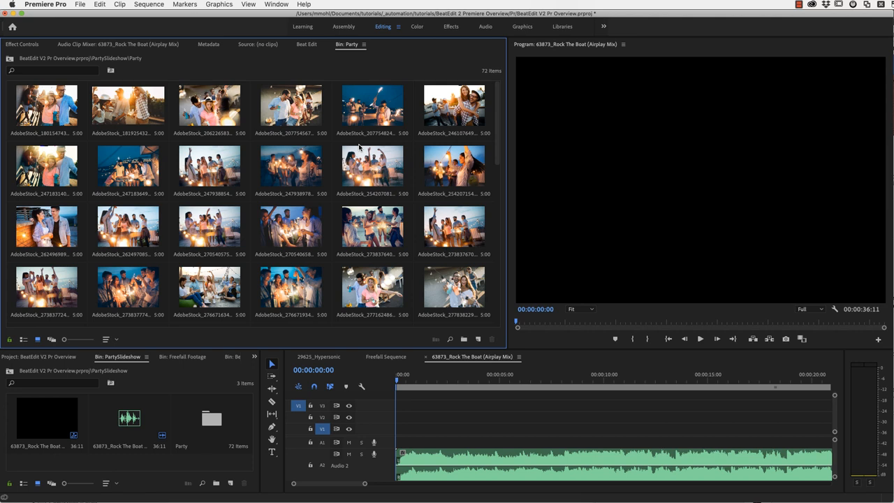
Step: Load Rock The Boat in BeatEdit, mark every beat, and automate the Party bin
{"action": "left_click", "coordinate": [306, 44]}
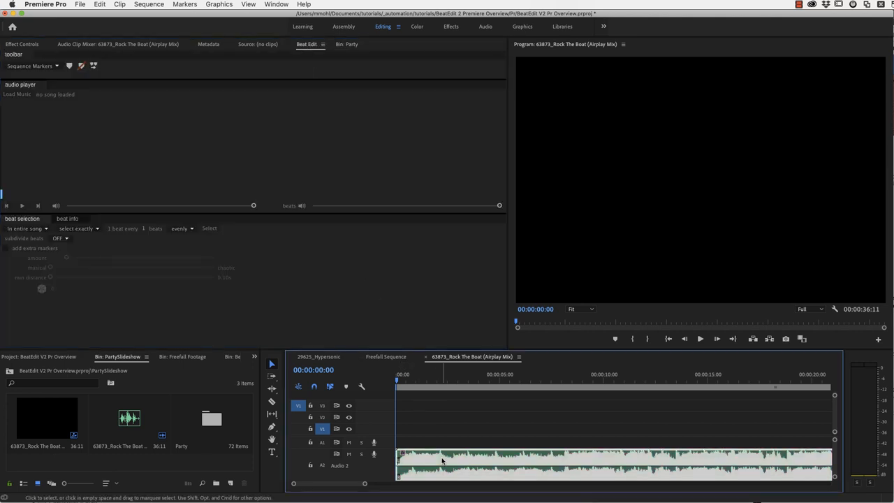
{"action": "left_click", "coordinate": [16, 95]}
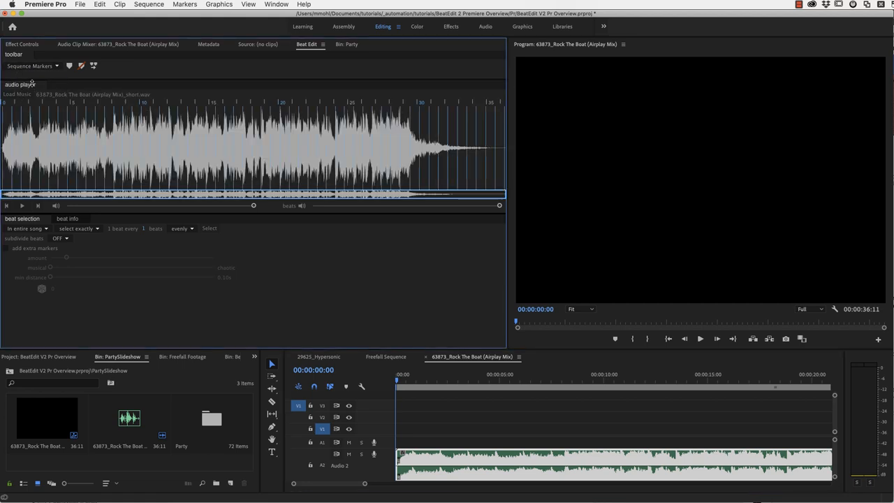
{"action": "left_click", "coordinate": [69, 66]}
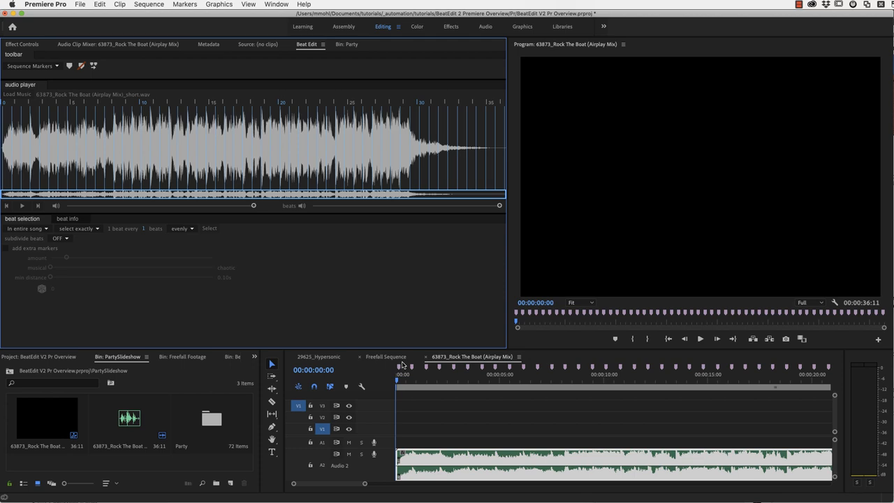
{"action": "left_click", "coordinate": [212, 419]}
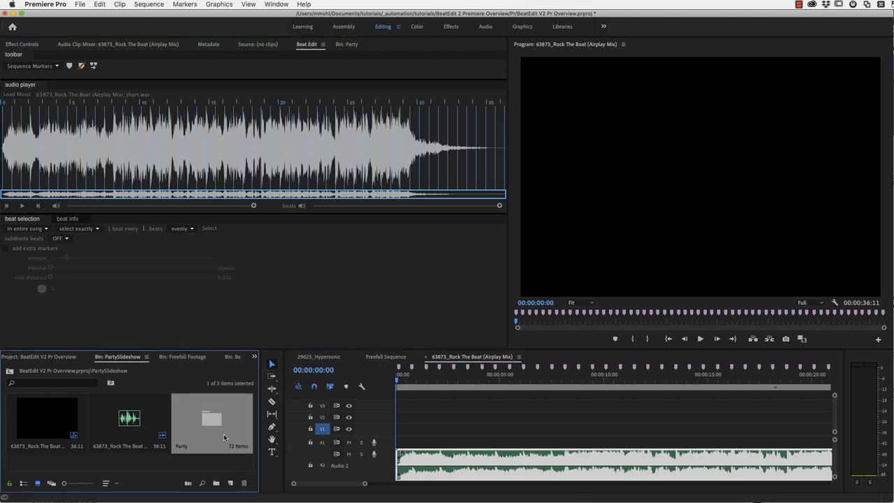
{"action": "mouse_move", "coordinate": [194, 475]}
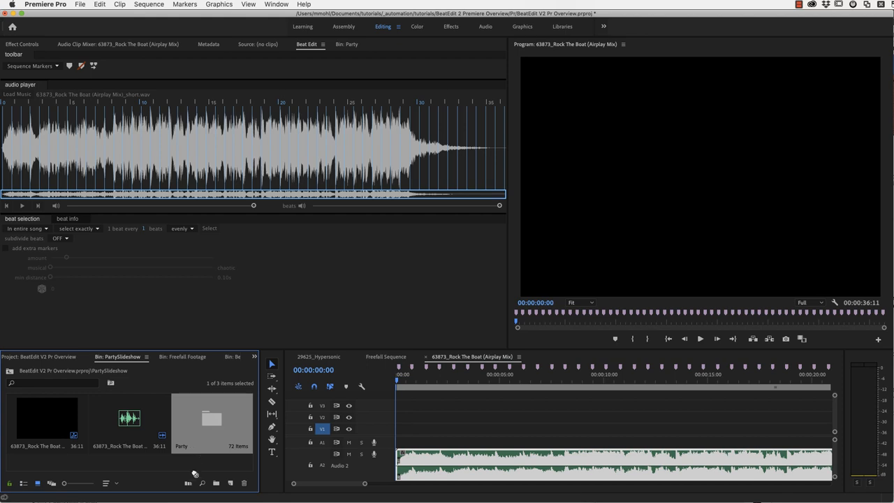
{"action": "left_click", "coordinate": [188, 483]}
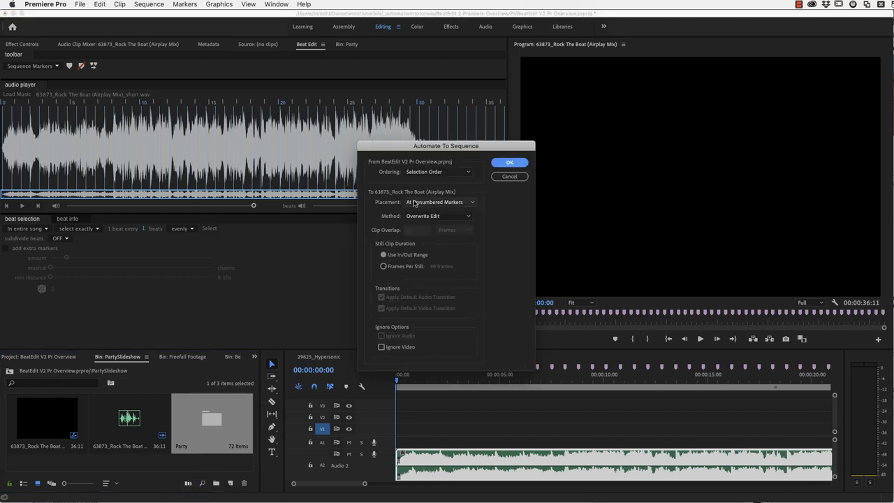
Step: Set Automate To Sequence placement to At Unnumbered Markers and confirm with OK
{"action": "left_click", "coordinate": [440, 202]}
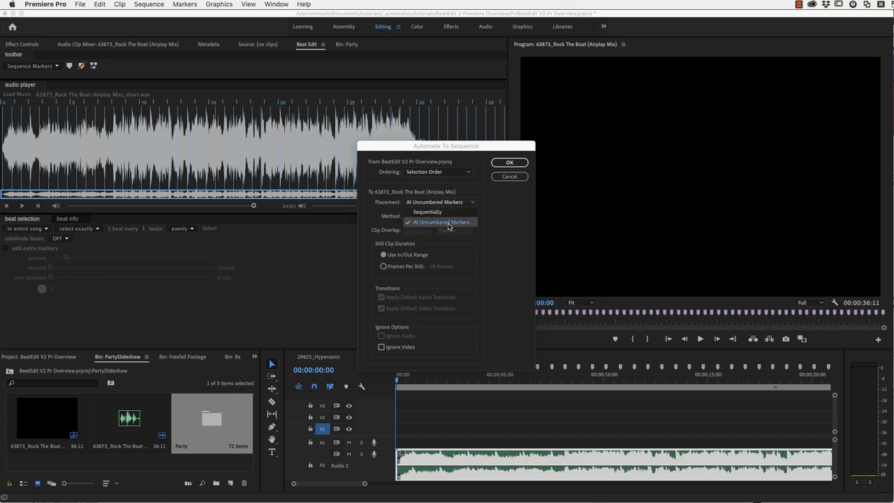
{"action": "left_click", "coordinate": [440, 222]}
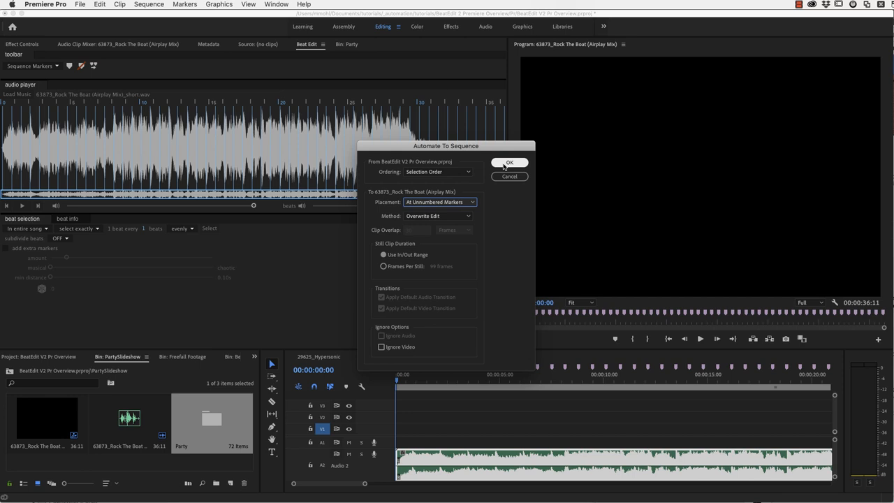
{"action": "left_click", "coordinate": [509, 162]}
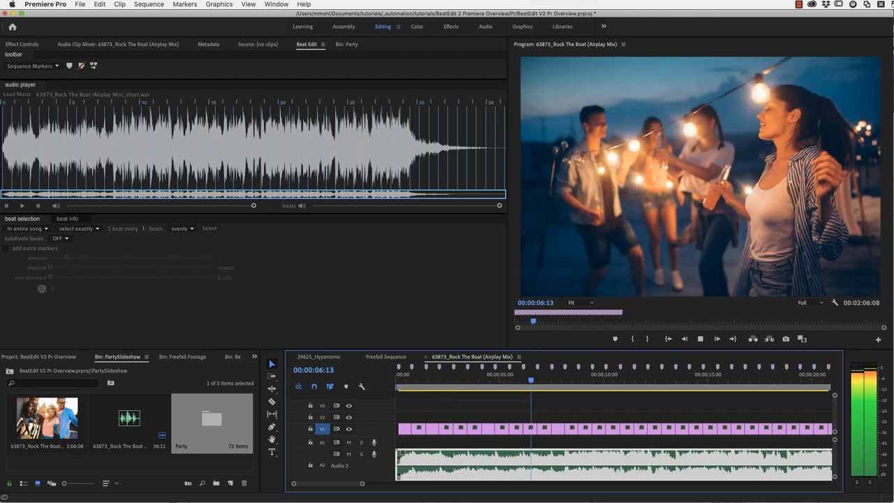
Step: Stop the slideshow and show BeatEdit's beat info: 55 beats at 88 BPM
{"action": "left_click", "coordinate": [573, 379]}
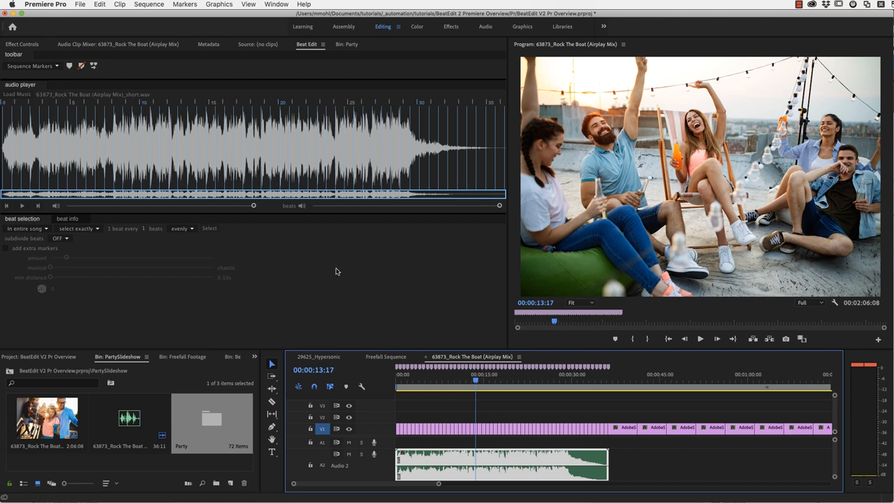
{"action": "left_click", "coordinate": [67, 219]}
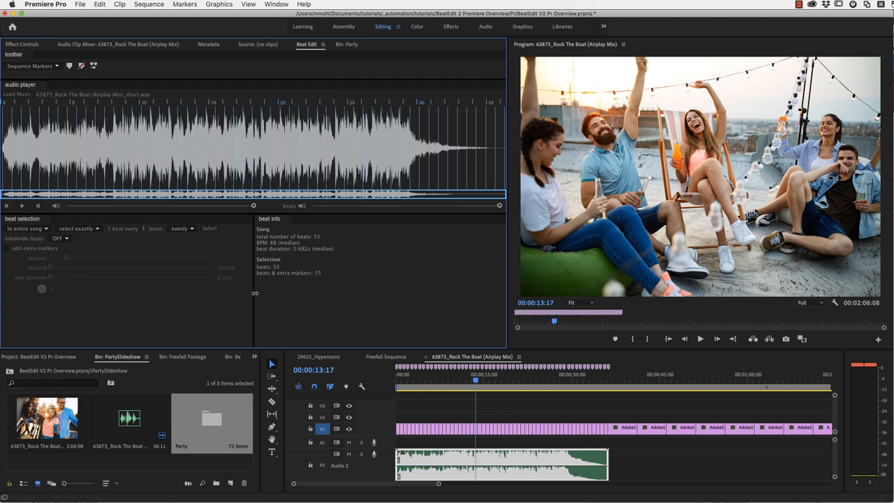
{"action": "mouse_move", "coordinate": [234, 449]}
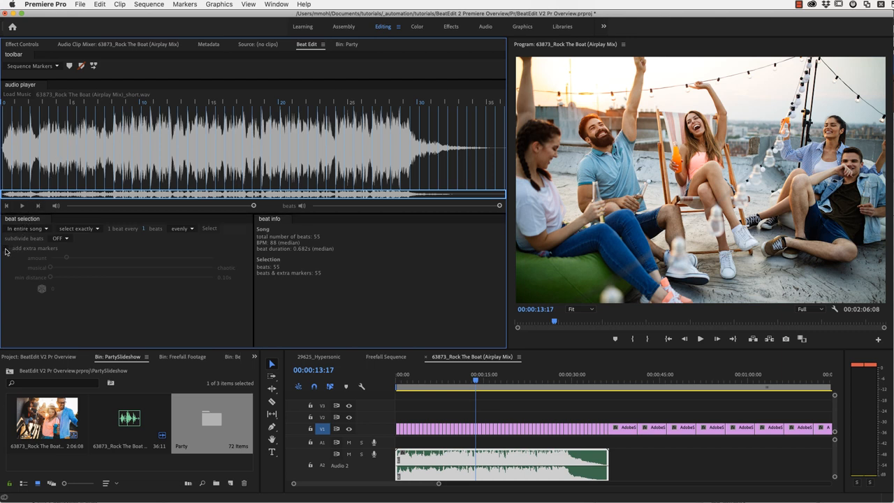
Step: Tune extra markers and minimum distance to 72 markers, then re-place Party photos on V1
{"action": "left_click", "coordinate": [6, 248]}
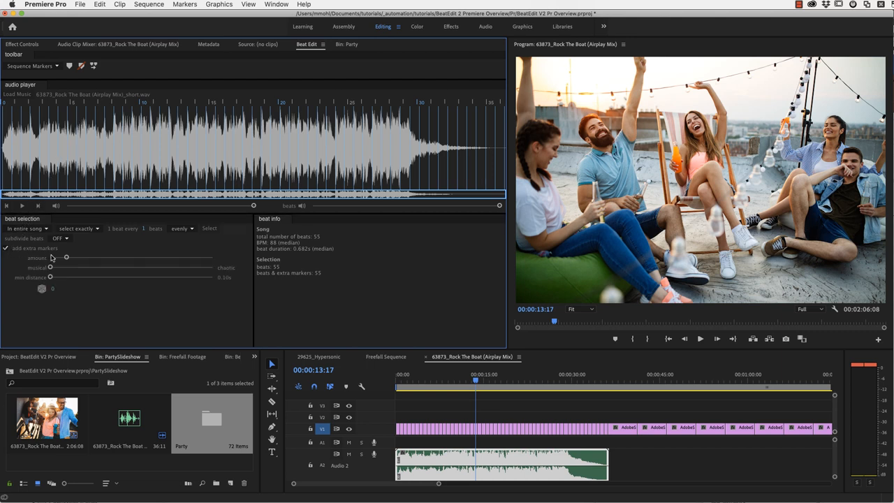
{"action": "left_click_drag", "start_coordinate": [67, 257], "coordinate": [133, 257]}
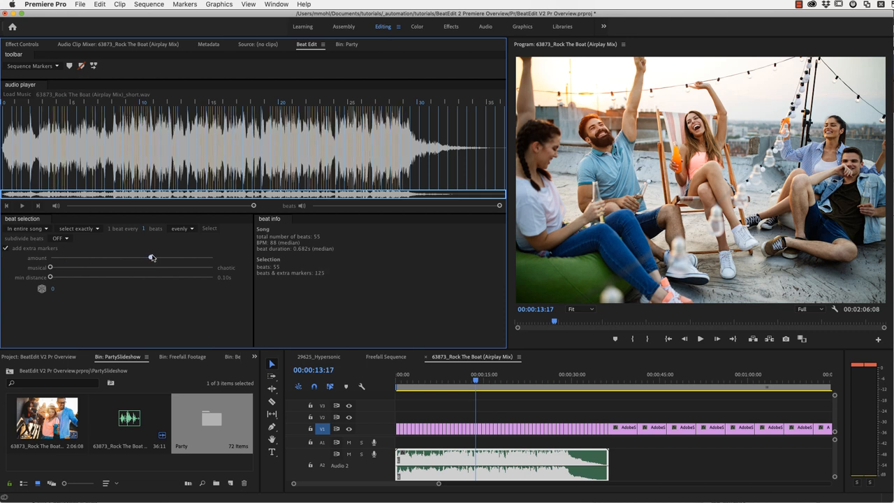
{"action": "left_click_drag", "start_coordinate": [49, 277], "coordinate": [63, 277]}
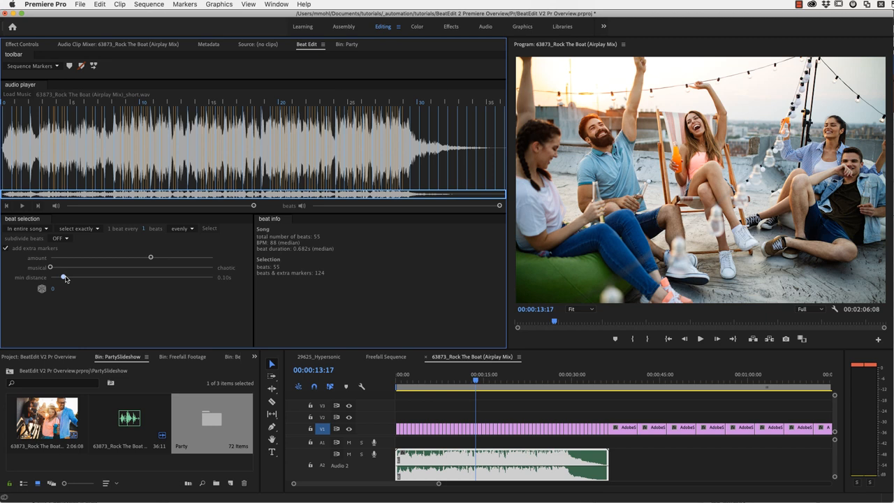
{"action": "left_click_drag", "start_coordinate": [63, 277], "coordinate": [87, 277]}
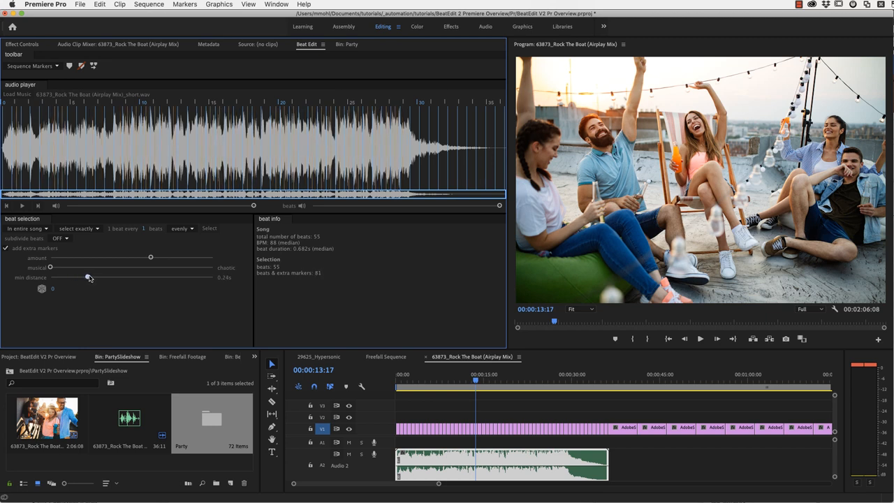
{"action": "left_click_drag", "start_coordinate": [88, 278], "coordinate": [98, 278]}
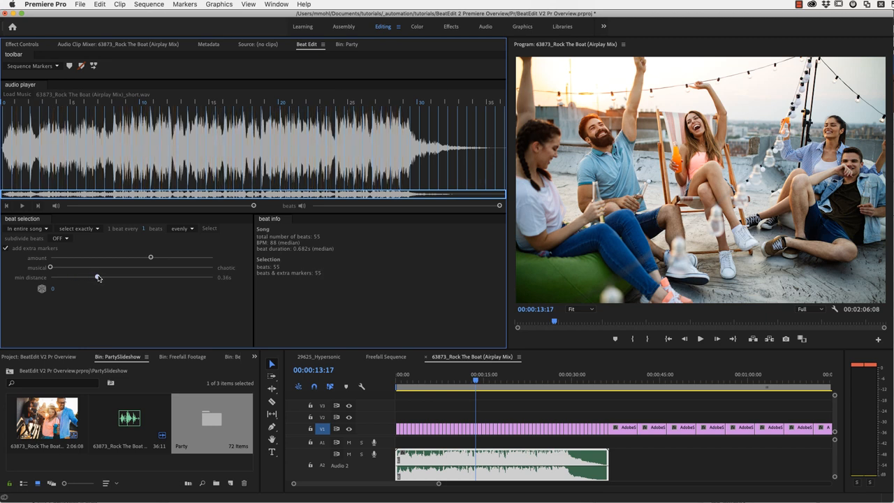
{"action": "left_click_drag", "start_coordinate": [97, 277], "coordinate": [94, 277]}
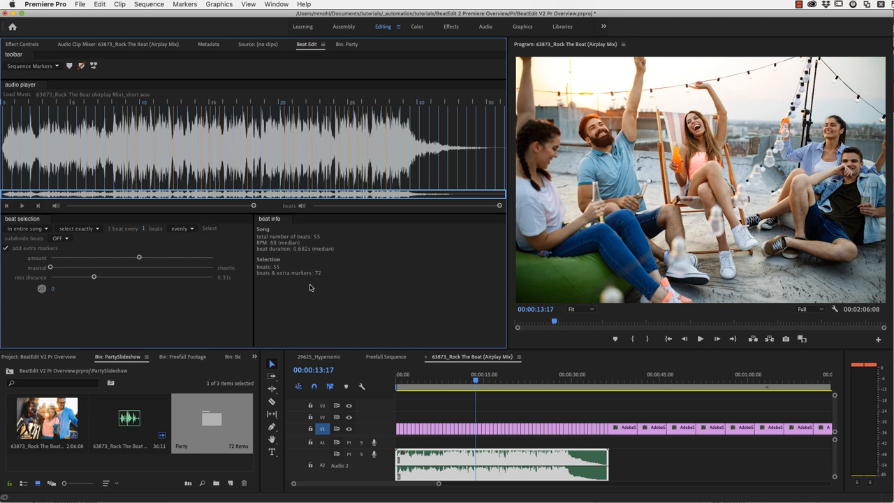
{"action": "mouse_move", "coordinate": [315, 278]}
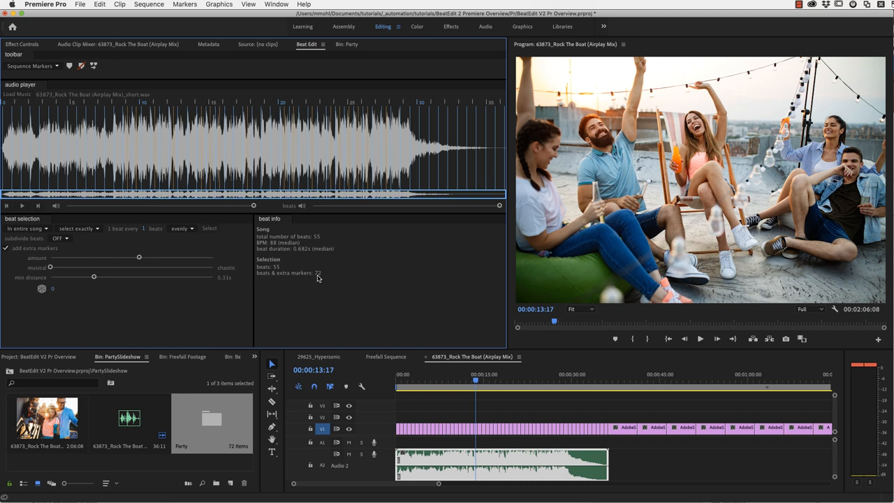
{"action": "mouse_move", "coordinate": [243, 443]}
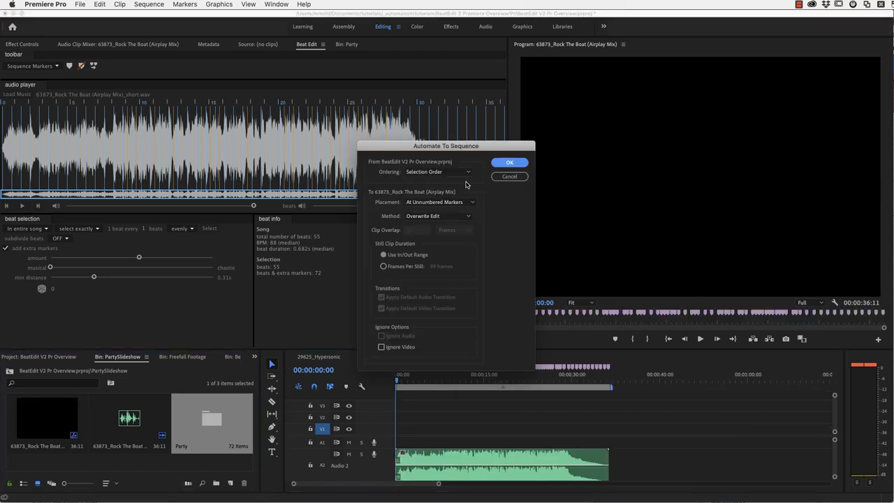
{"action": "left_click", "coordinate": [509, 162]}
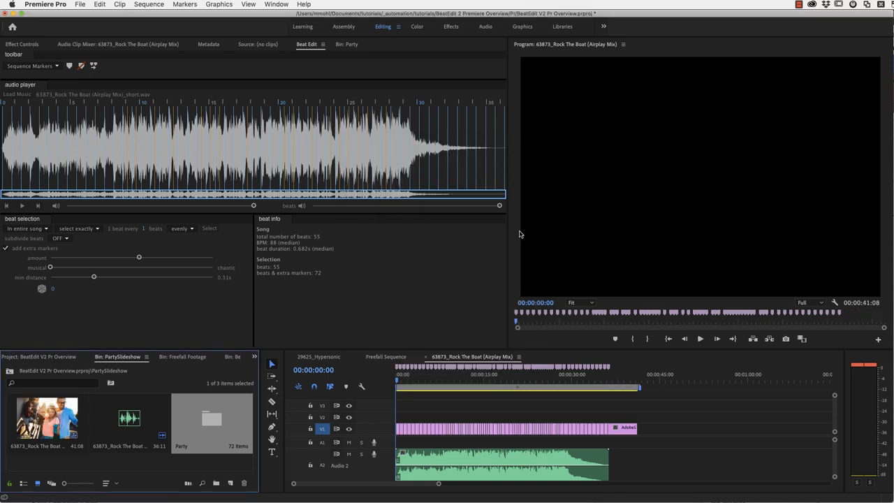
{"action": "mouse_move", "coordinate": [610, 436]}
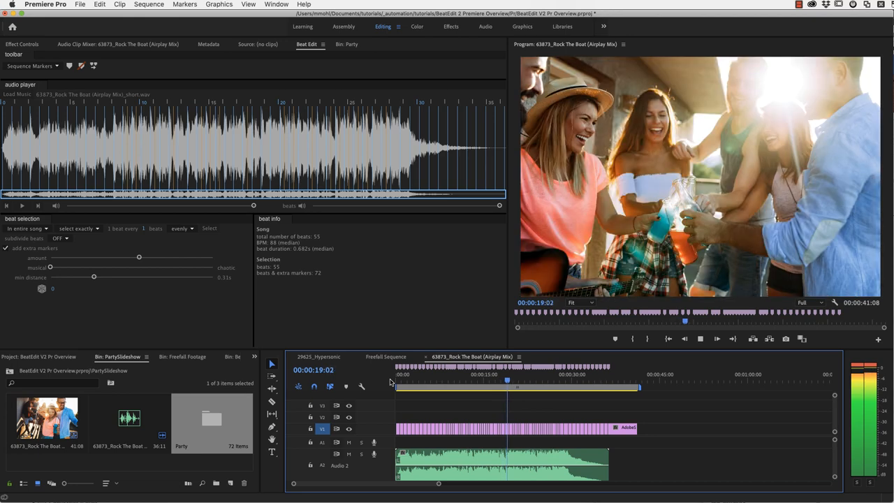
{"action": "left_click", "coordinate": [350, 44]}
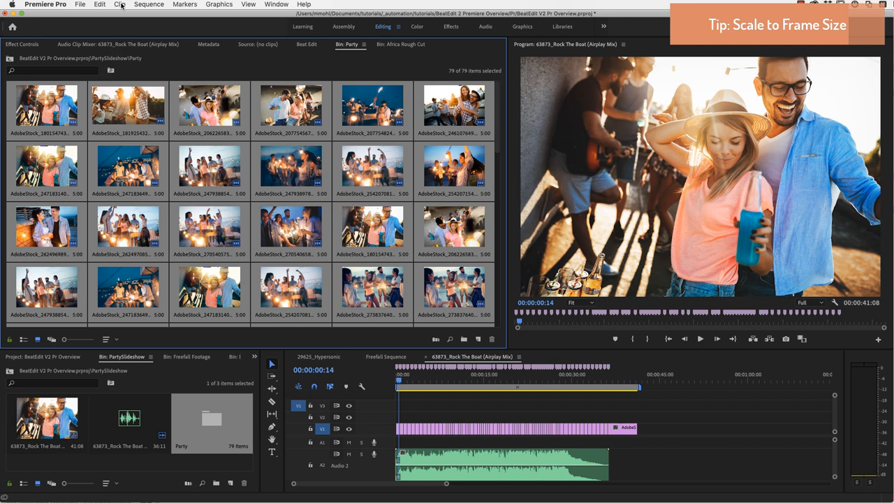
Step: Scale all 79 selected Party bin photos to frame size via Clip > Video Options
{"action": "left_click", "coordinate": [119, 4]}
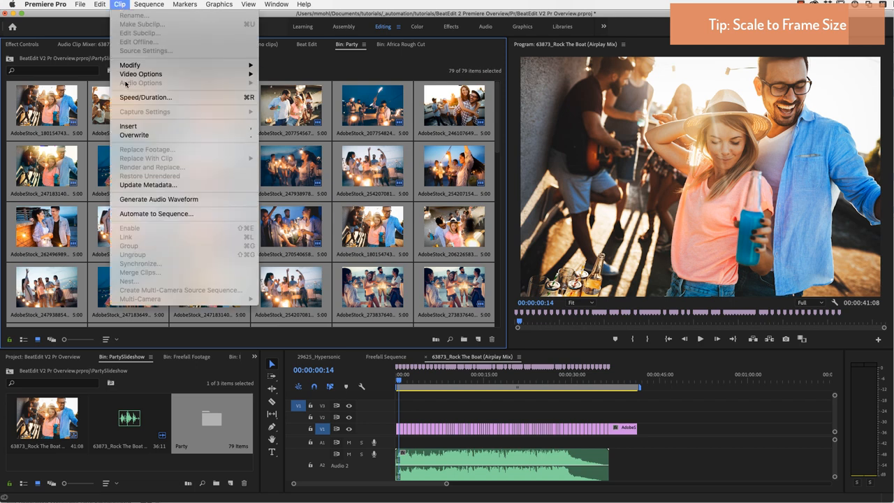
{"action": "mouse_move", "coordinate": [140, 74]}
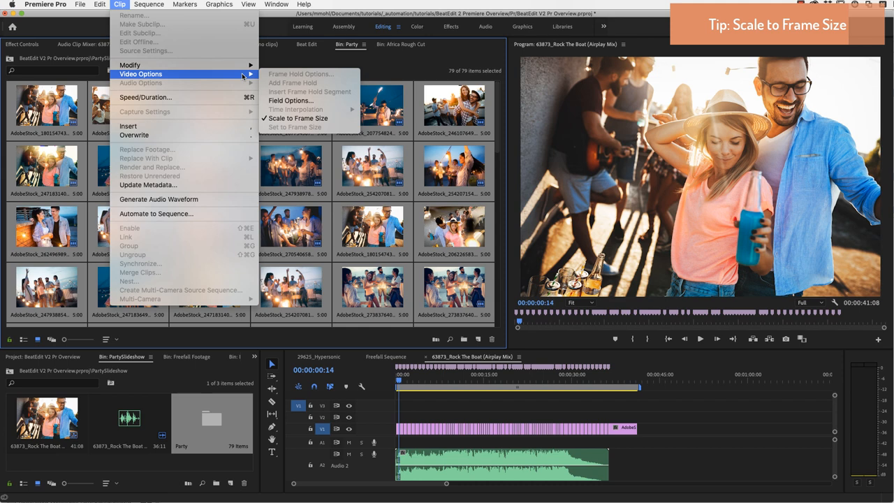
{"action": "mouse_move", "coordinate": [297, 118]}
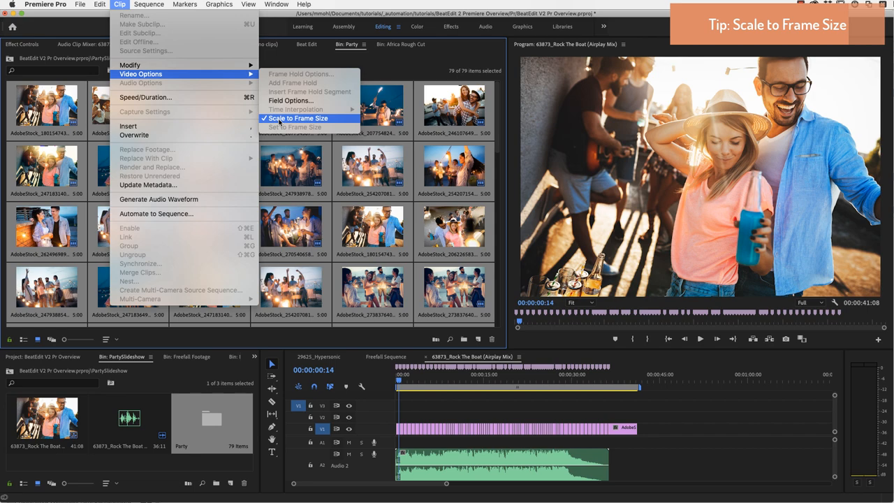
{"action": "left_click", "coordinate": [299, 118]}
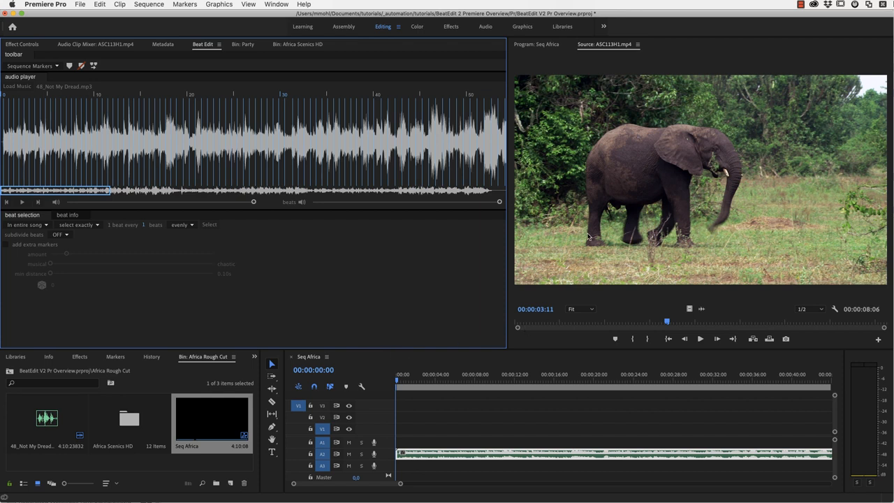
{"action": "mouse_move", "coordinate": [535, 229]}
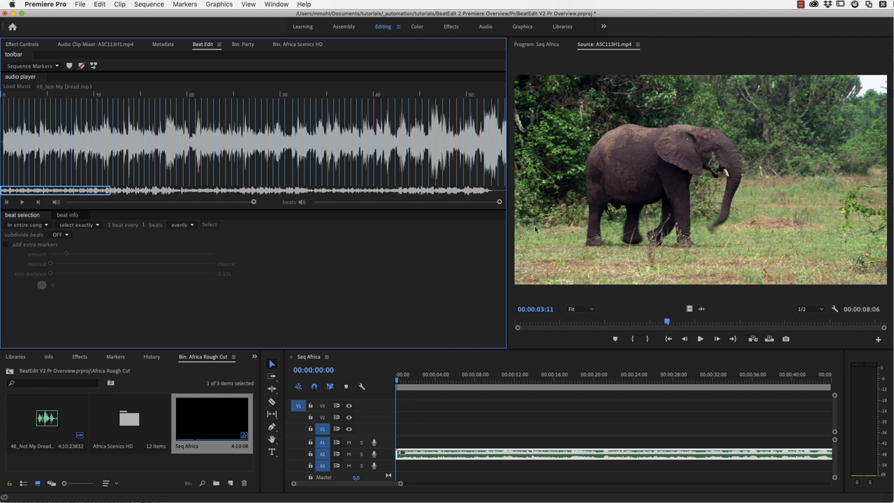
{"action": "mouse_move", "coordinate": [94, 145]}
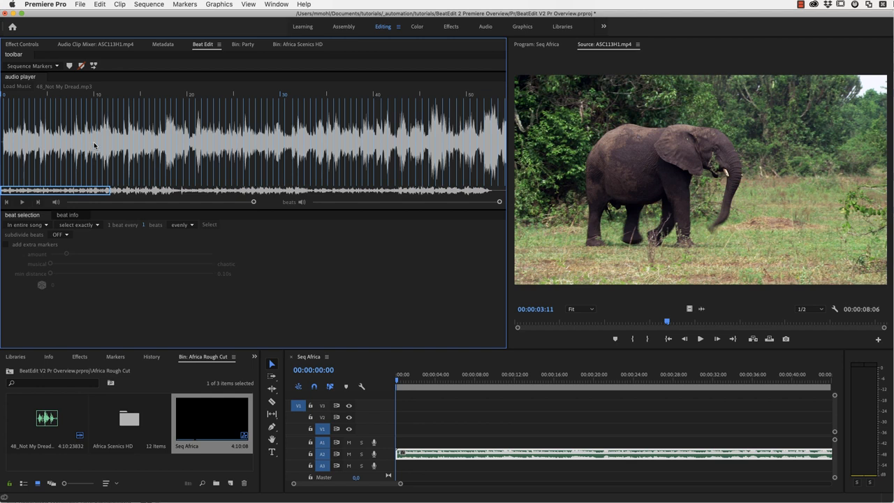
{"action": "mouse_move", "coordinate": [135, 187]}
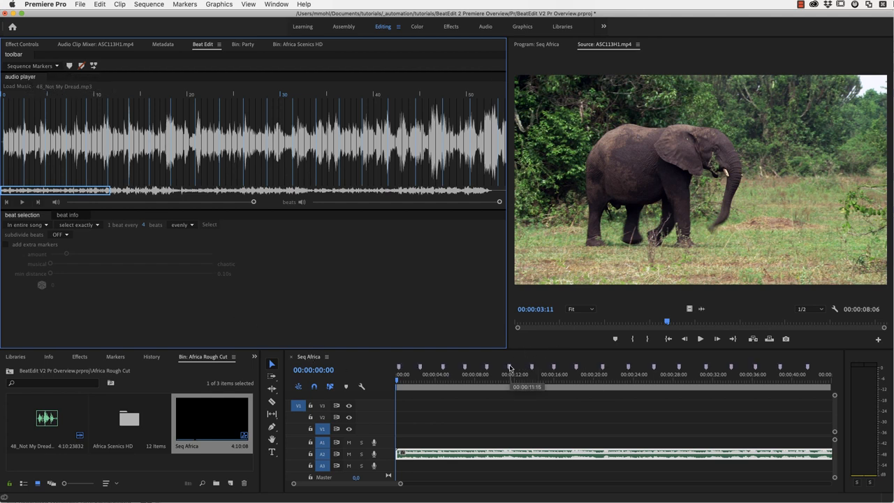
Step: Open the Africa Scenics HD bin after BeatEdit marks every fourth beat
{"action": "left_click", "coordinate": [296, 44]}
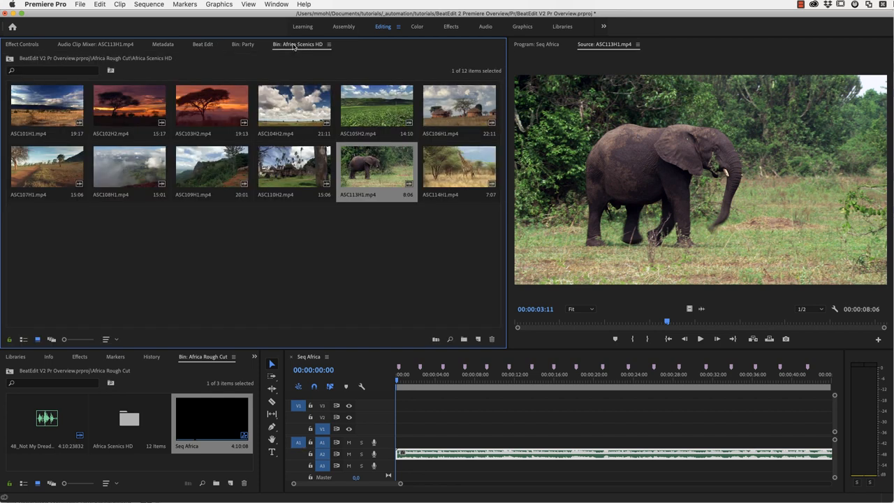
{"action": "mouse_move", "coordinate": [64, 115]}
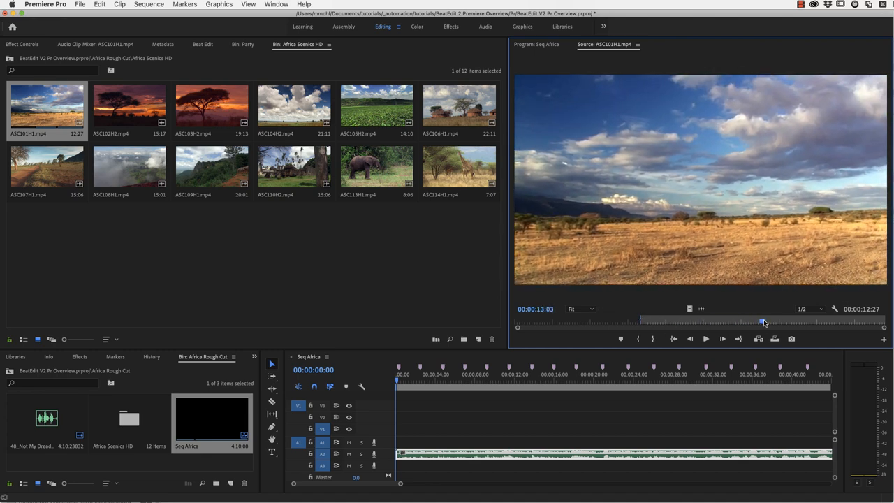
Step: Trim ASC101H1 to 12:27 and select the 12 scenic clips in order
{"action": "left_click_drag", "start_coordinate": [763, 321], "coordinate": [671, 320]}
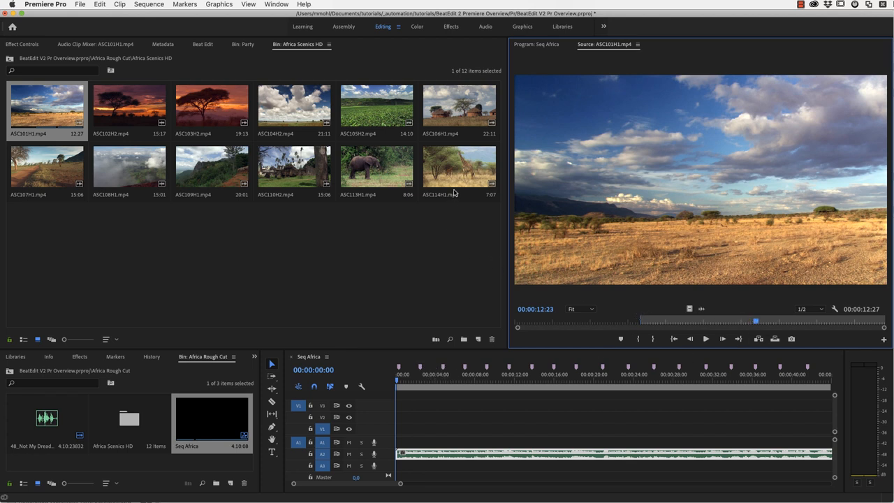
{"action": "mouse_move", "coordinate": [330, 240]}
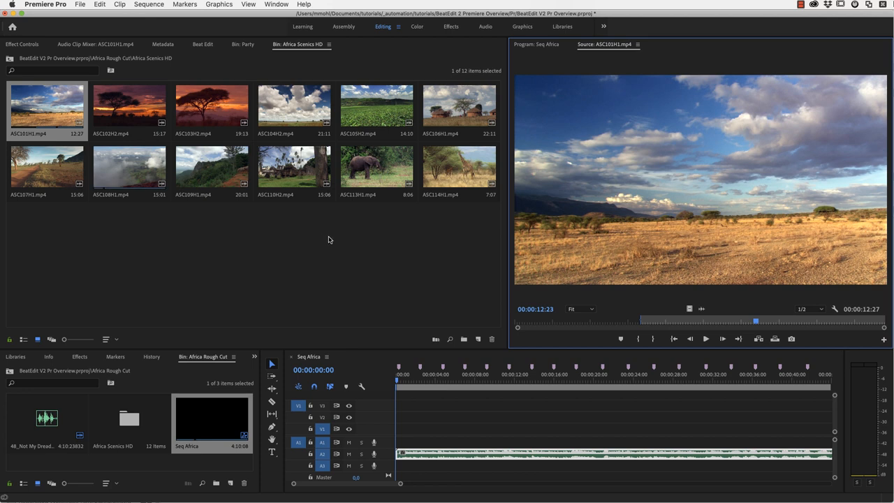
{"action": "mouse_move", "coordinate": [321, 213]}
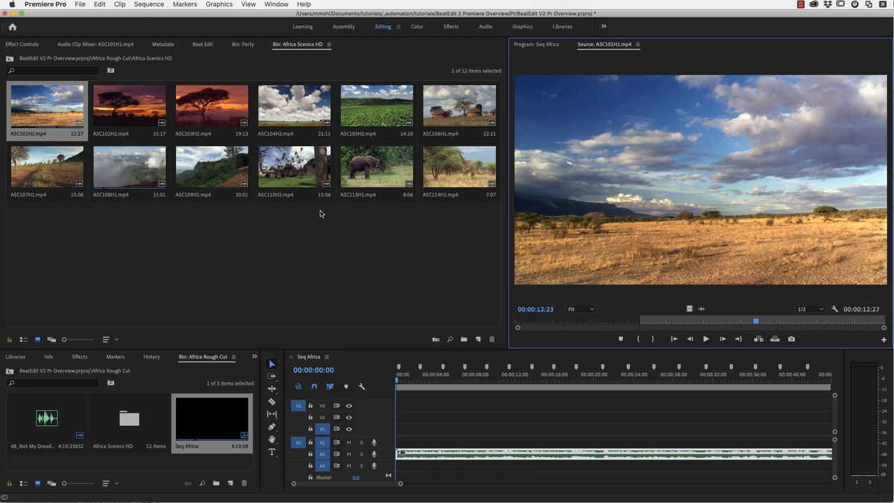
{"action": "mouse_move", "coordinate": [292, 174]}
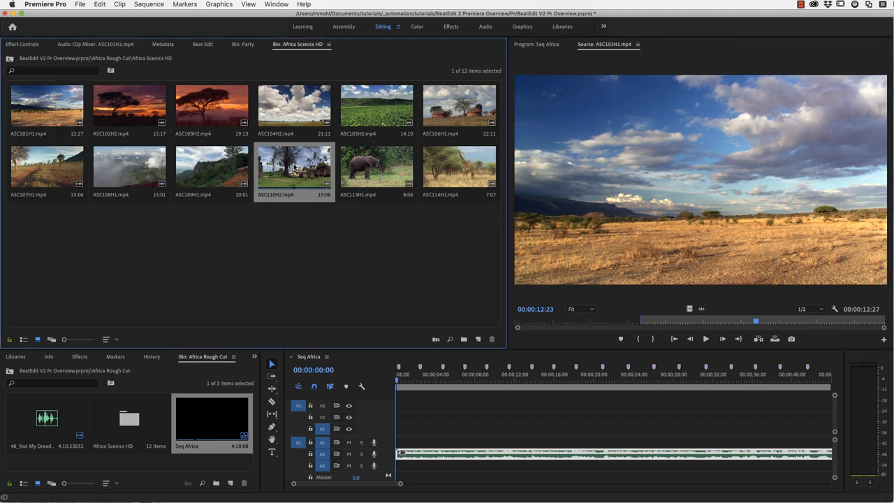
{"action": "left_click", "coordinate": [375, 167]}
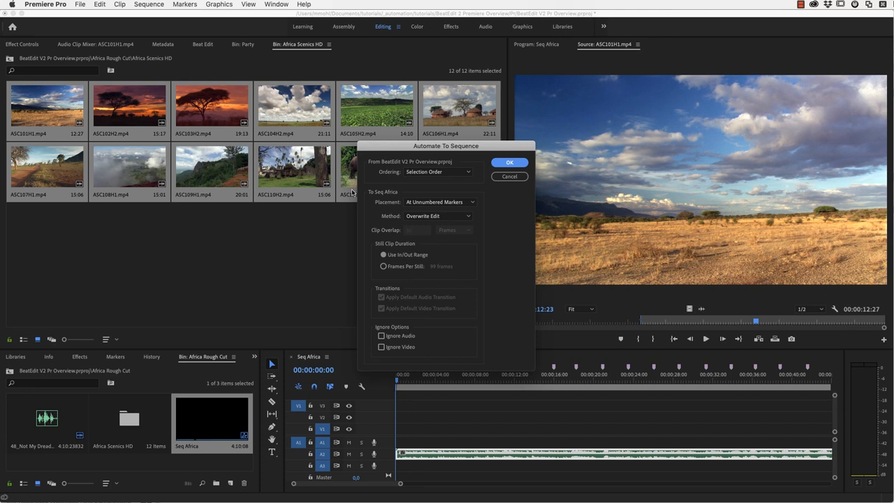
{"action": "mouse_move", "coordinate": [398, 417]}
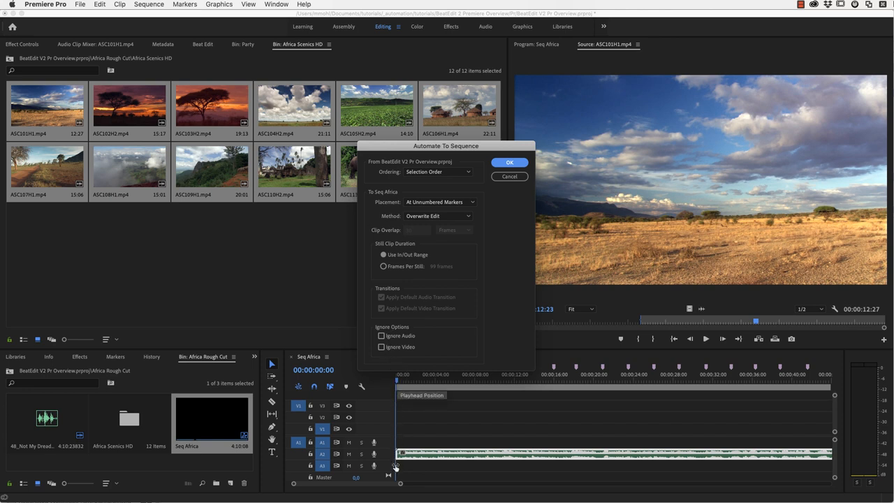
{"action": "mouse_move", "coordinate": [419, 250]}
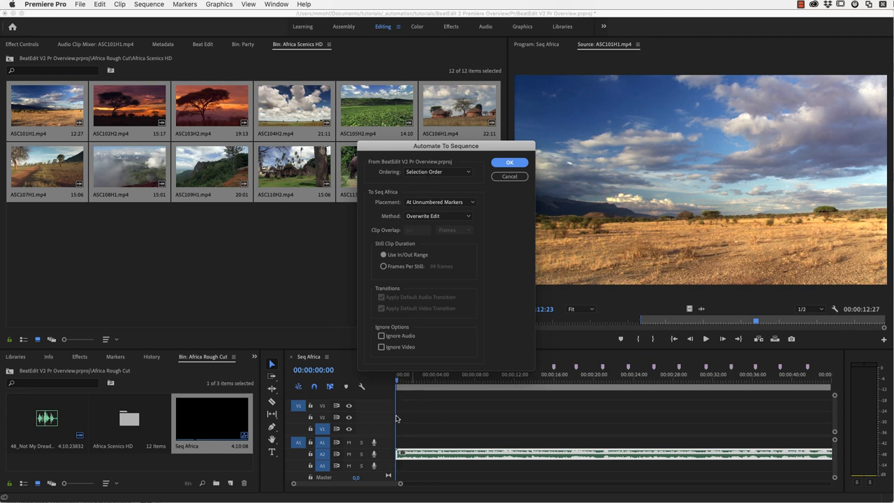
{"action": "mouse_move", "coordinate": [390, 174]}
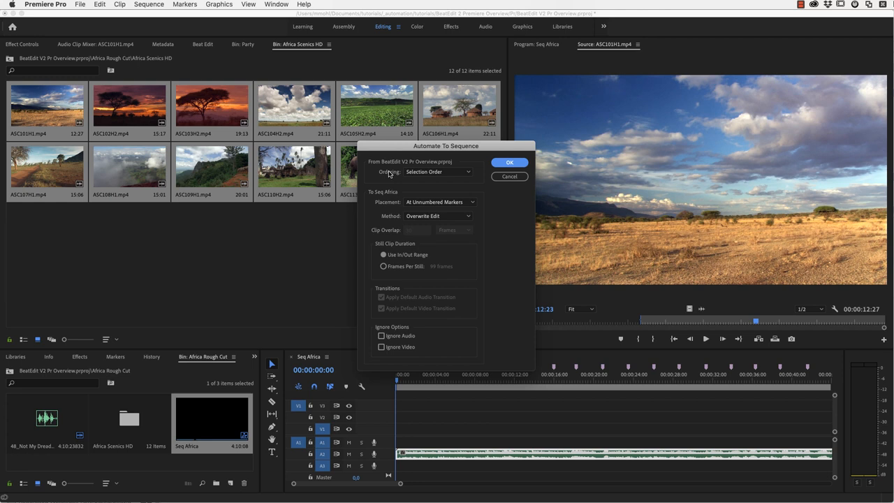
Step: Automate the scenic clips onto Seq Africa in selection order at unnumbered markers
{"action": "left_click", "coordinate": [436, 172]}
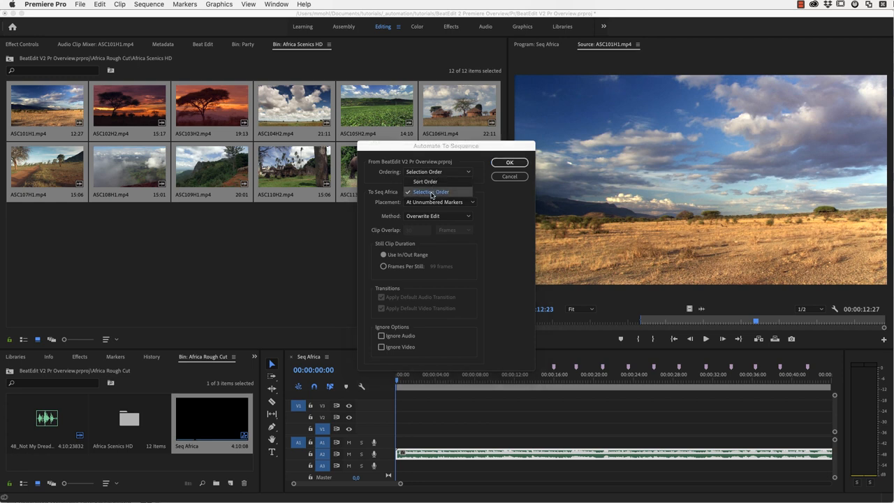
{"action": "left_click", "coordinate": [430, 191]}
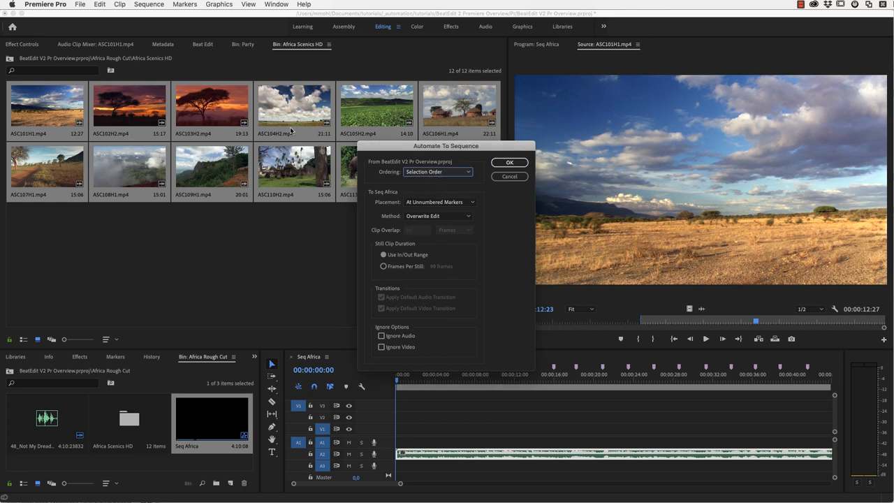
{"action": "mouse_move", "coordinate": [370, 193]}
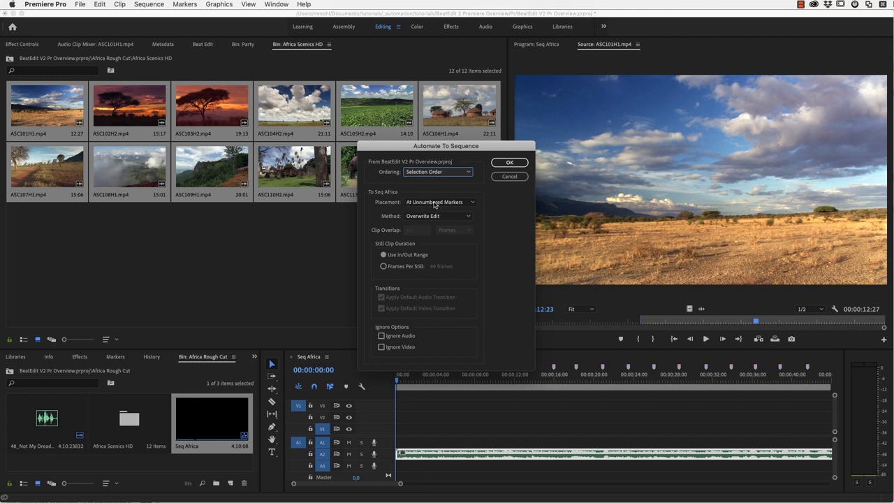
{"action": "mouse_move", "coordinate": [432, 204]}
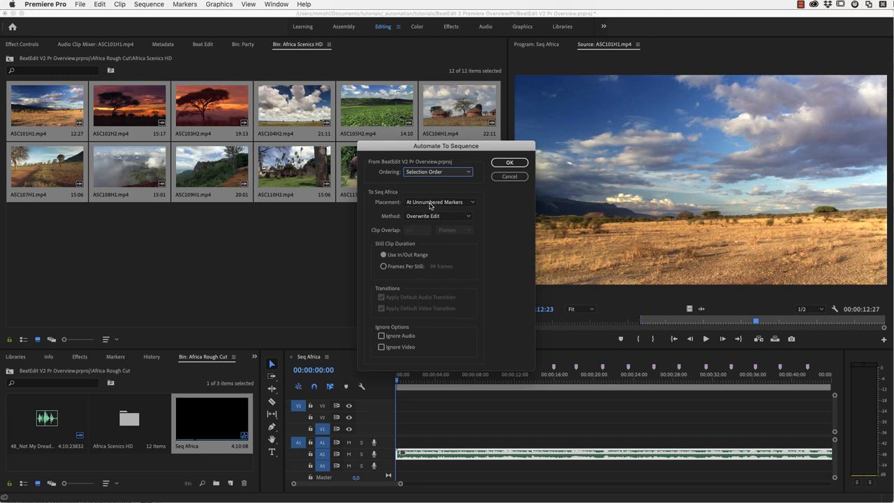
{"action": "left_click", "coordinate": [509, 162]}
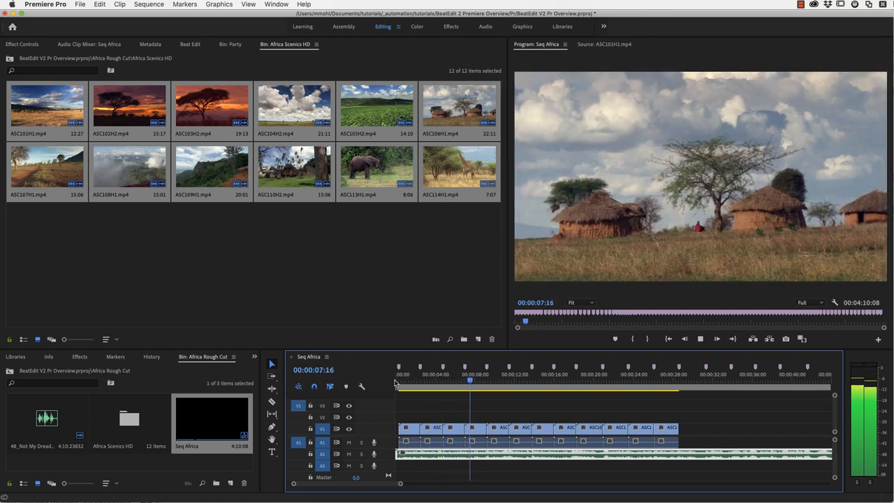
{"action": "left_click", "coordinate": [490, 386]}
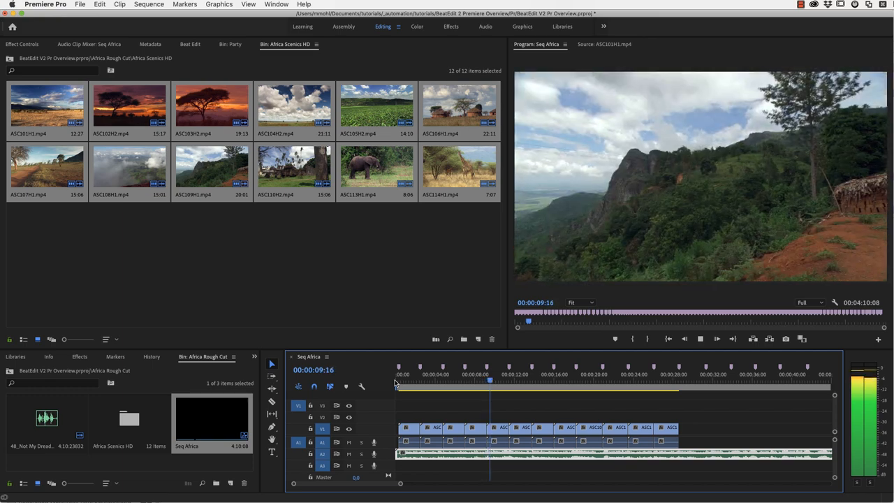
{"action": "left_click", "coordinate": [320, 44]}
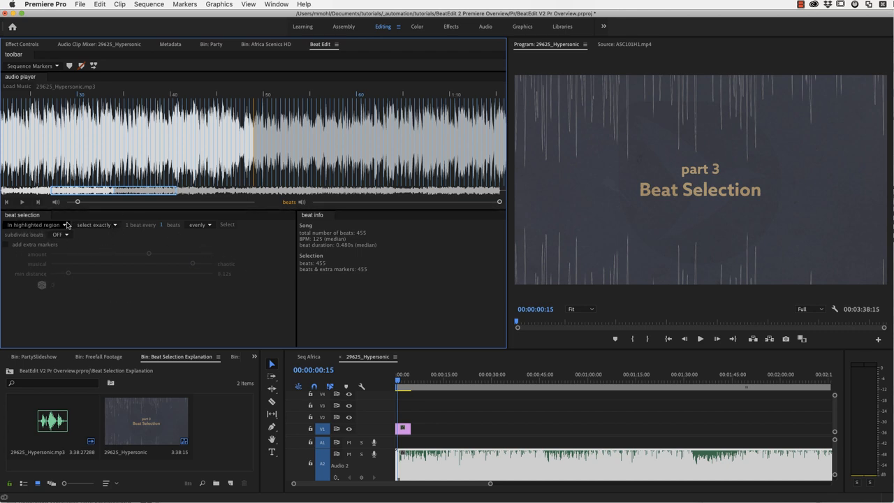
{"action": "mouse_move", "coordinate": [281, 97]}
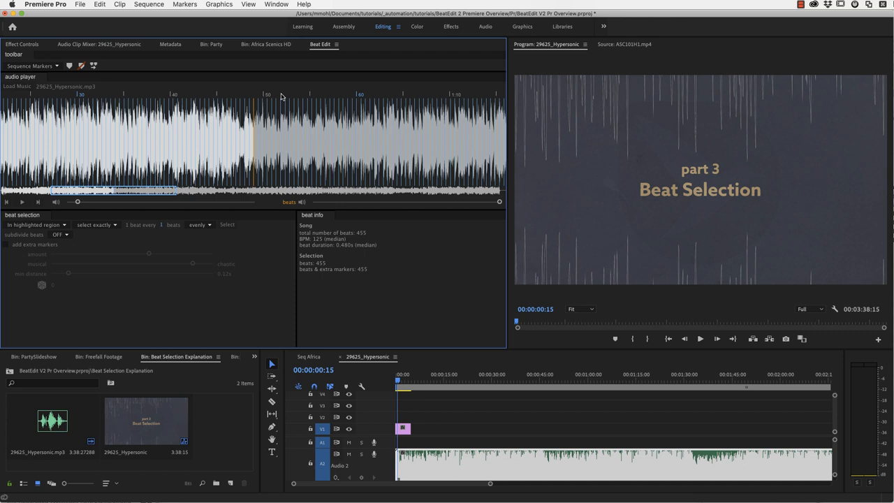
{"action": "mouse_move", "coordinate": [174, 127]}
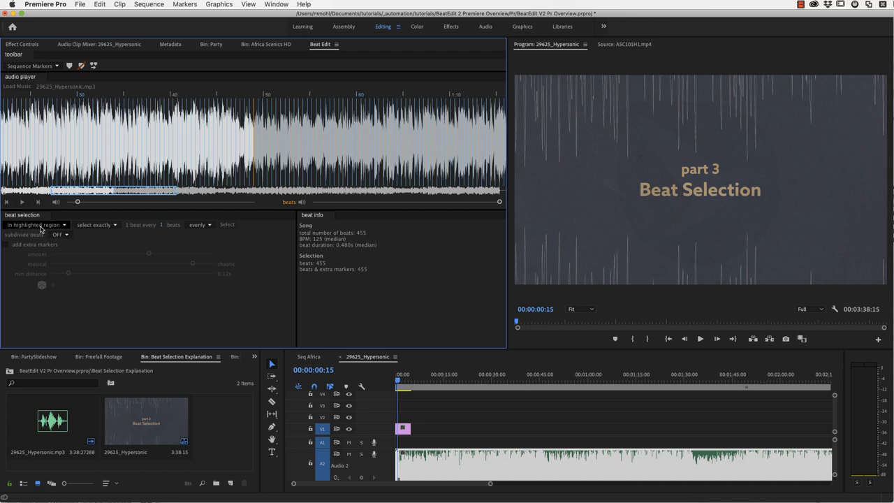
Step: Set BeatEdit scope to the entire song and select every fourth beat (114 of 455)
{"action": "left_click", "coordinate": [35, 224]}
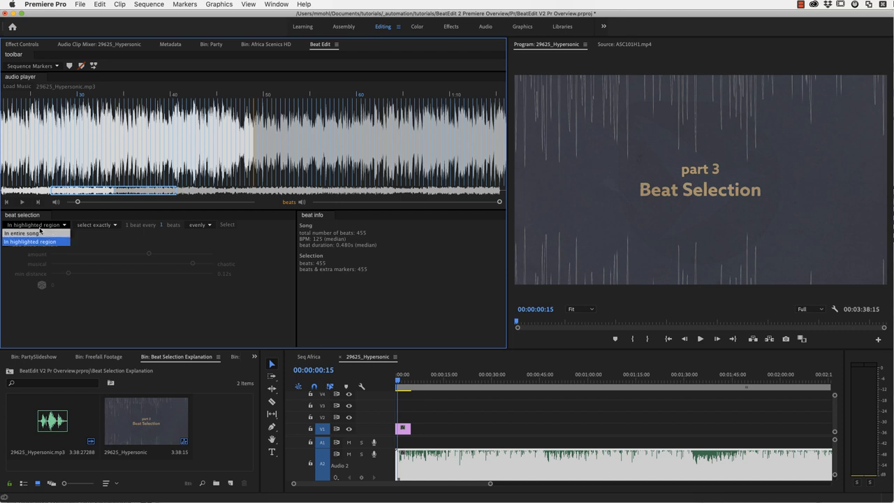
{"action": "left_click", "coordinate": [23, 233]}
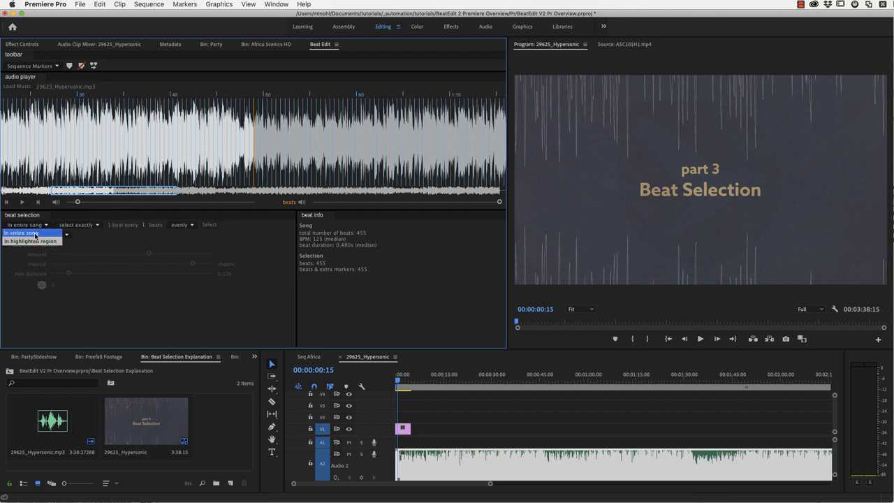
{"action": "left_click", "coordinate": [29, 241]}
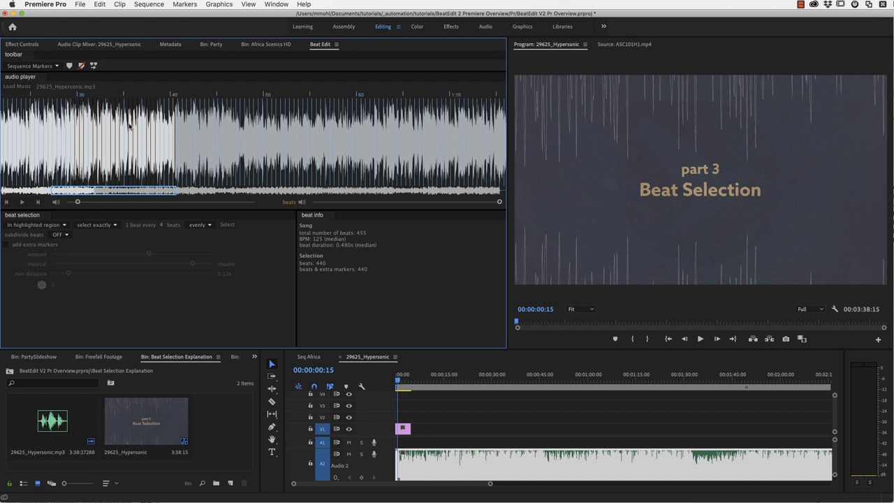
{"action": "left_click", "coordinate": [35, 224]}
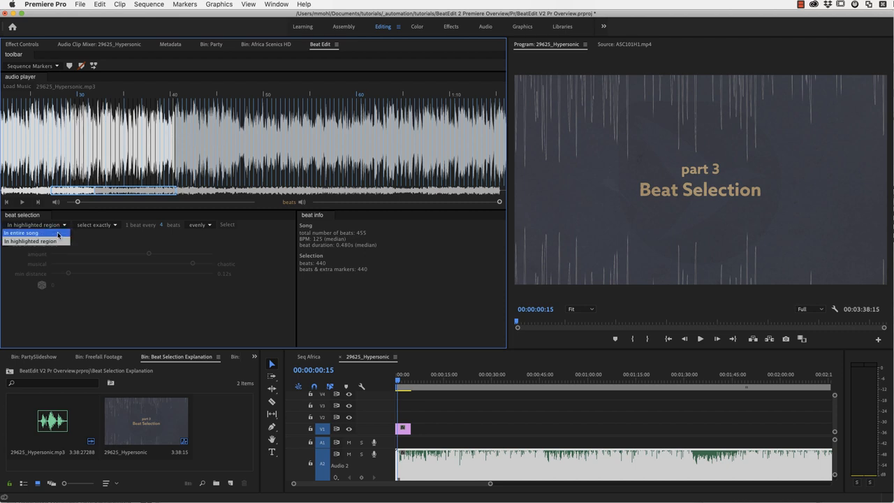
{"action": "left_click", "coordinate": [20, 232]}
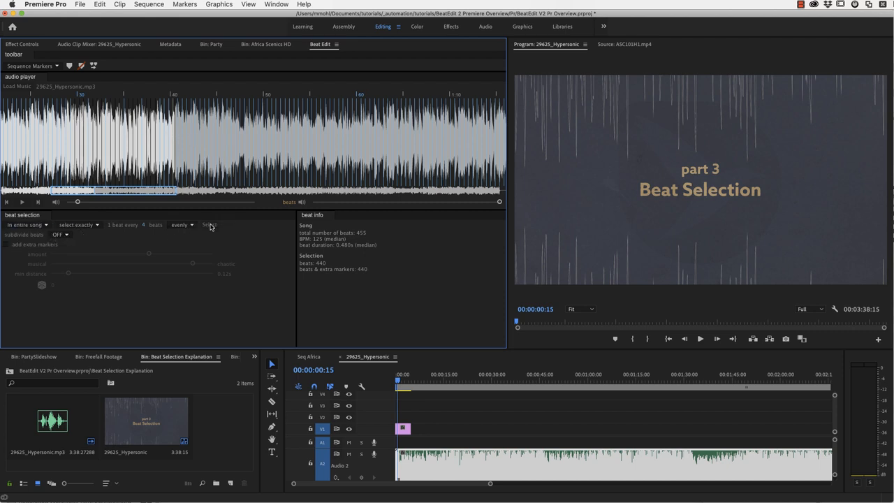
{"action": "left_click", "coordinate": [209, 224]}
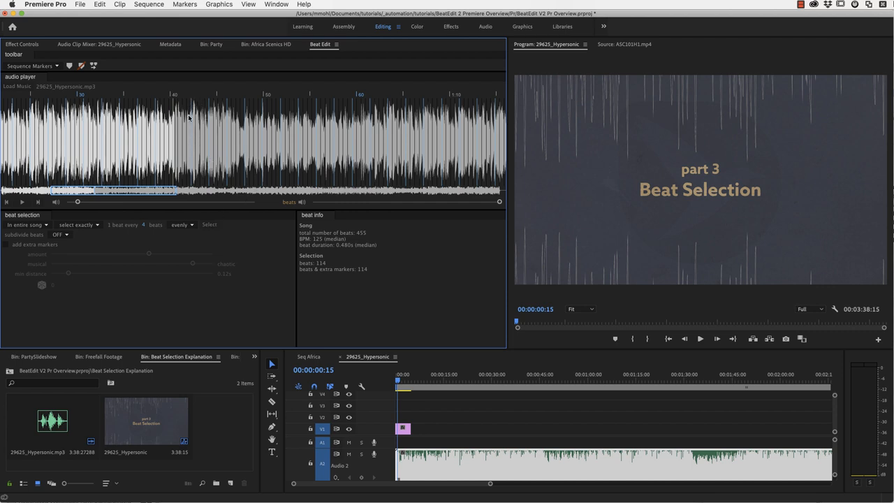
{"action": "mouse_move", "coordinate": [174, 105]}
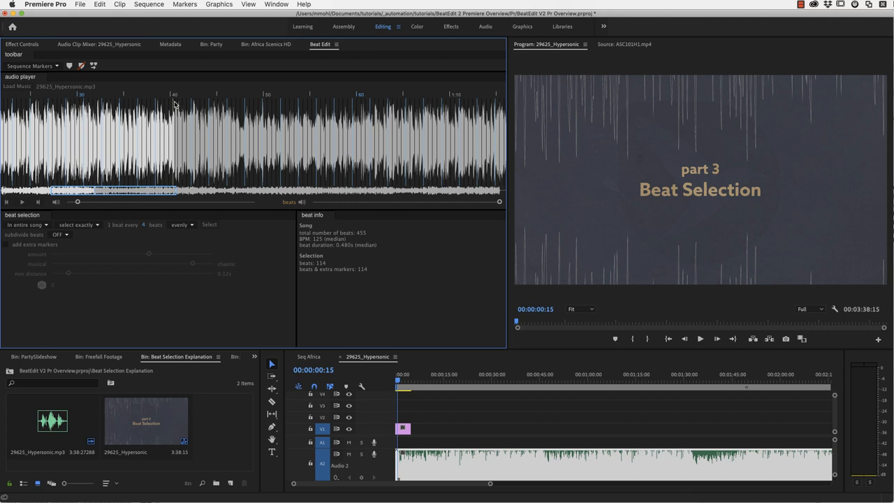
{"action": "mouse_move", "coordinate": [238, 104]}
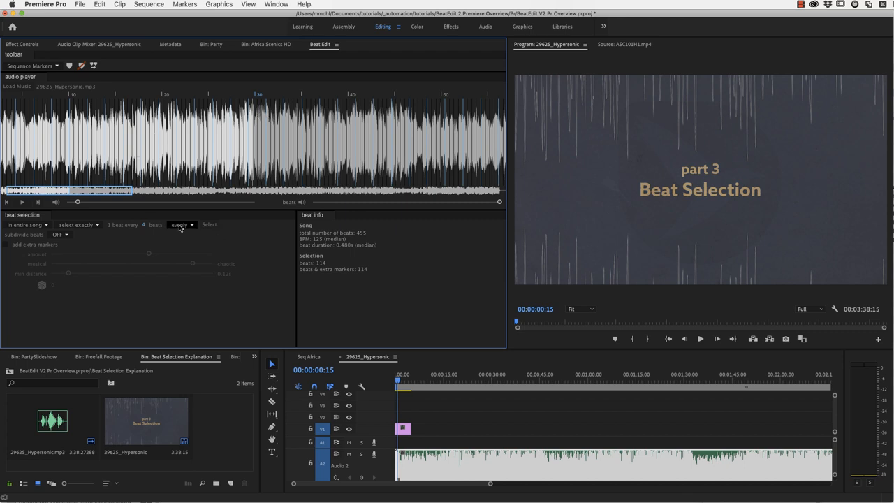
Step: Switch beat spacing to random 1–4 and audition subdivide beats at 2
{"action": "left_click", "coordinate": [201, 224]}
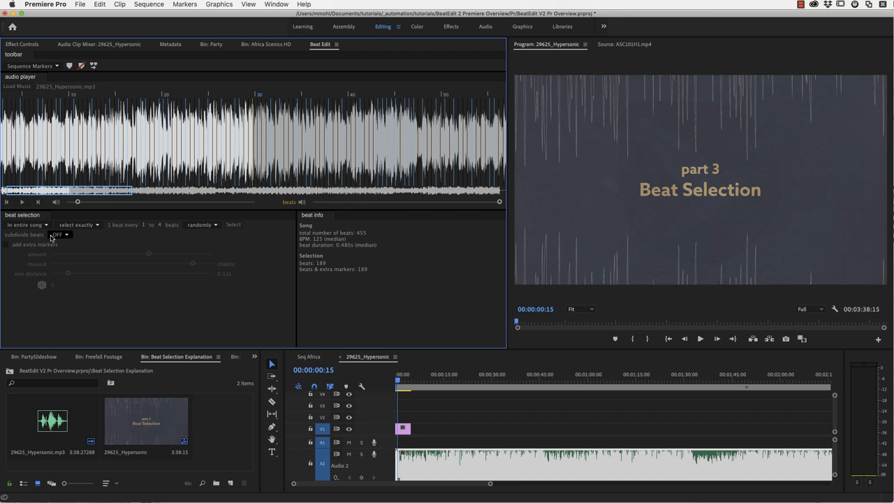
{"action": "left_click", "coordinate": [59, 234]}
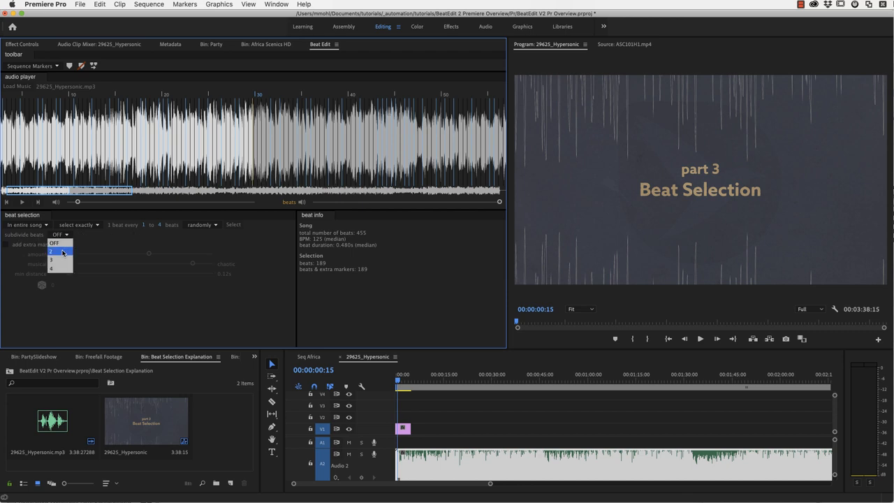
{"action": "left_click", "coordinate": [51, 251]}
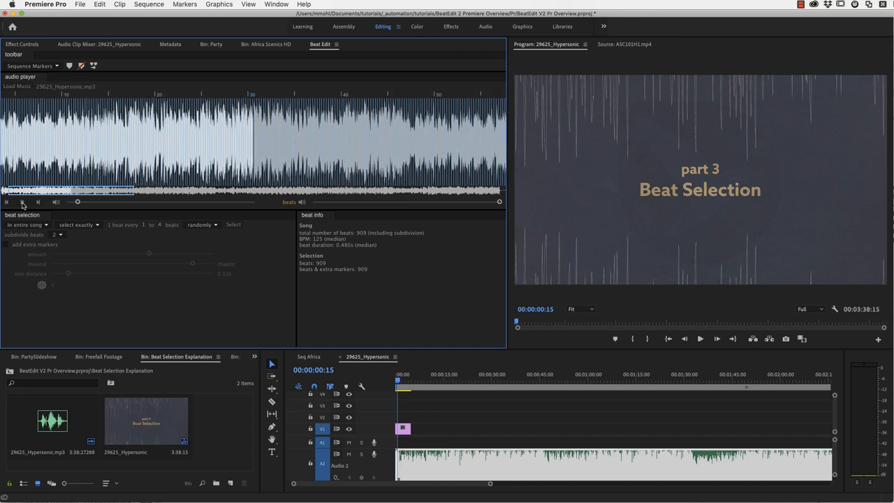
{"action": "left_click", "coordinate": [59, 234]}
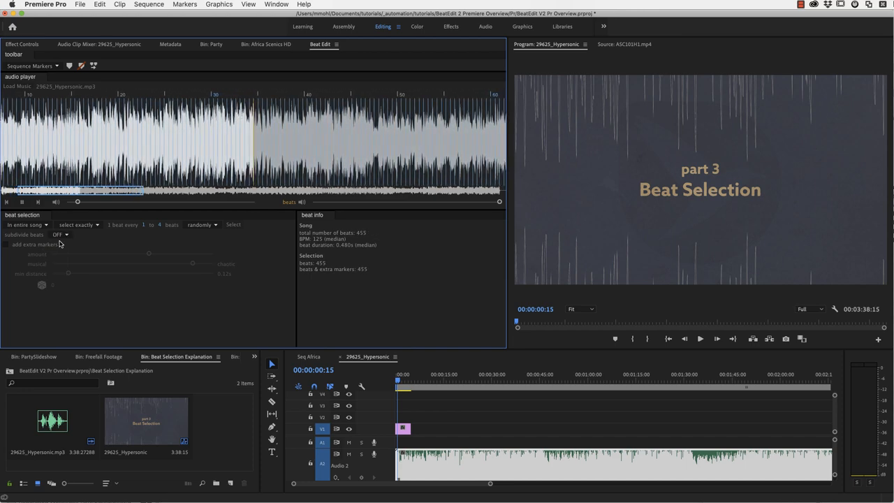
Step: Turn beat subdivision back off, leaving all 455 beats counted
{"action": "left_click", "coordinate": [60, 234]}
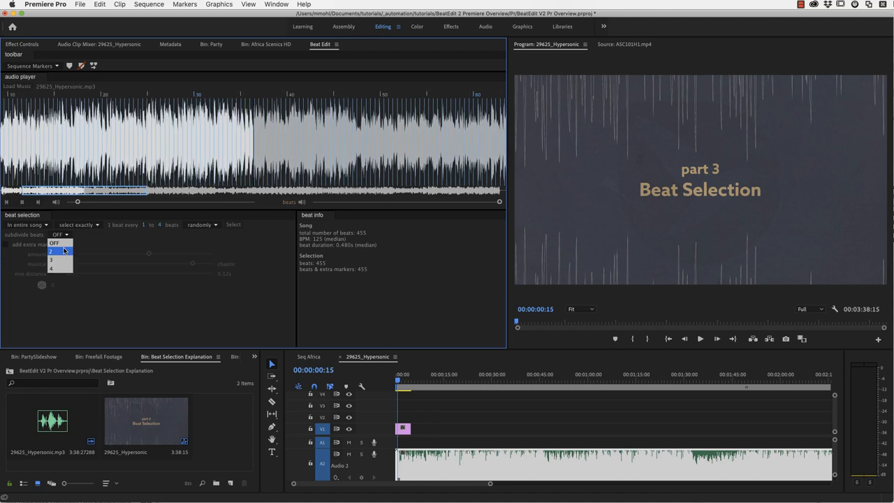
{"action": "left_click", "coordinate": [56, 251]}
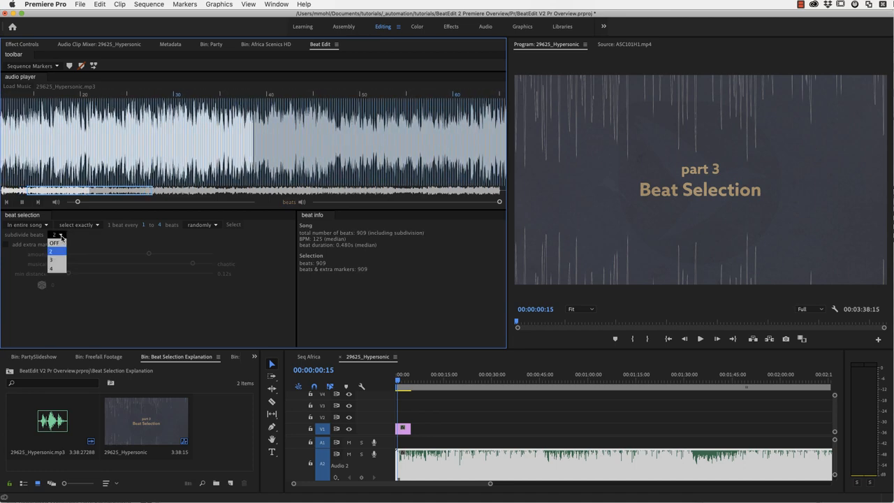
{"action": "left_click", "coordinate": [52, 268]}
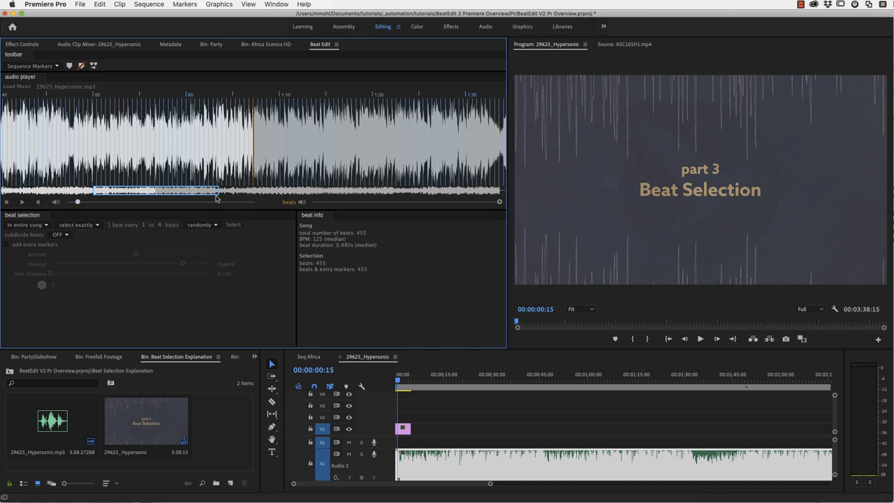
{"action": "mouse_move", "coordinate": [145, 159]}
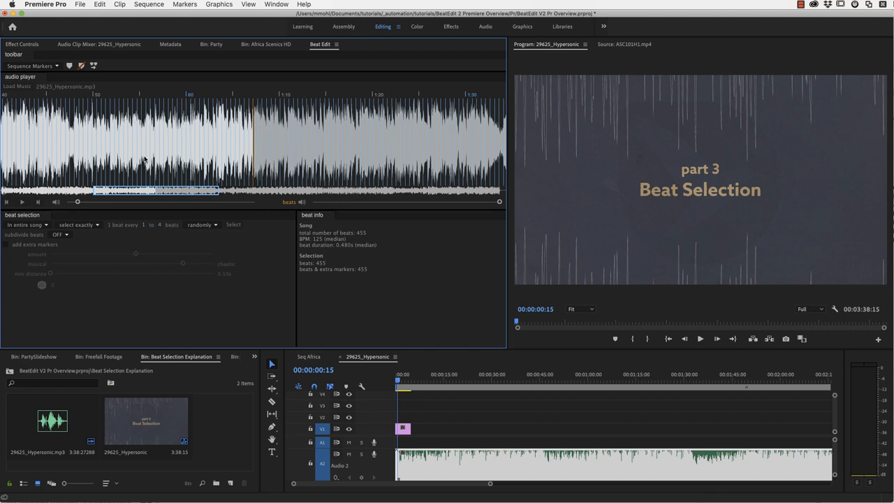
Step: Enable extra markers, slide them fully musical, and lower their amount
{"action": "left_click", "coordinate": [6, 245]}
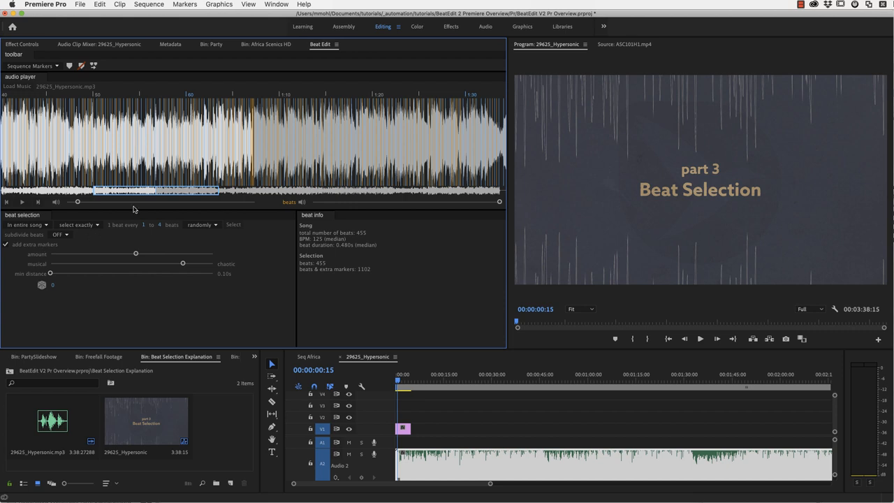
{"action": "mouse_move", "coordinate": [235, 136]}
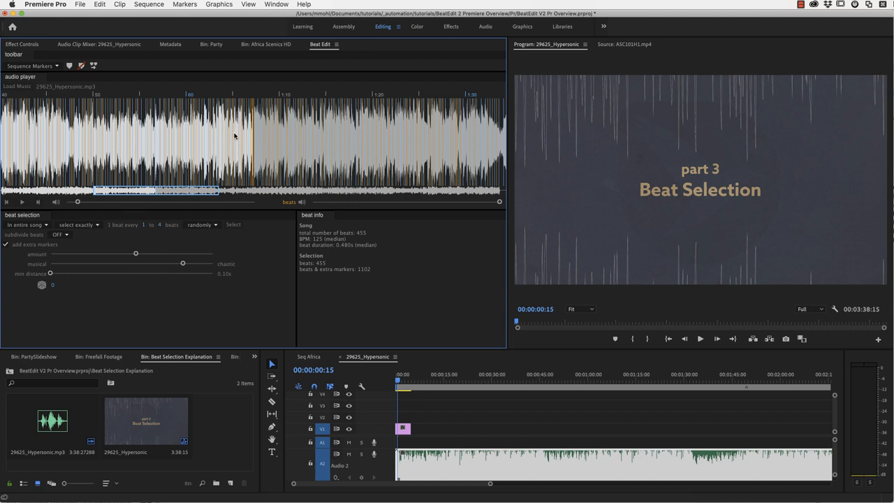
{"action": "mouse_move", "coordinate": [128, 253]}
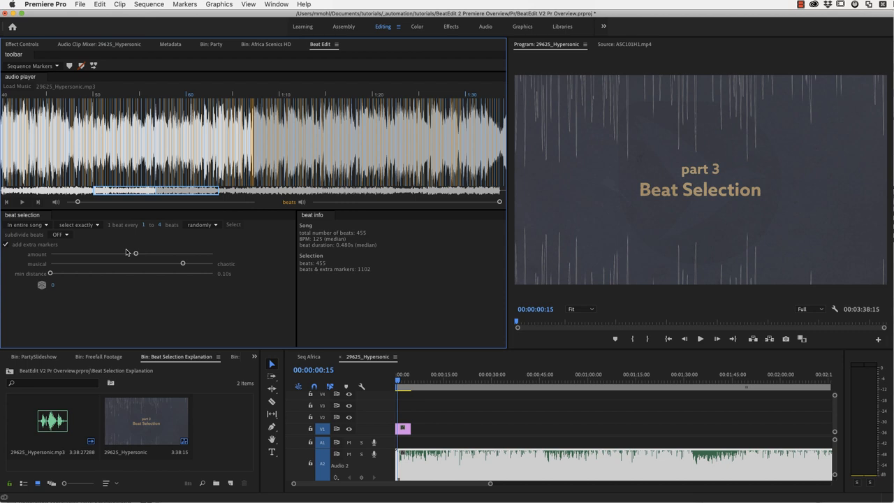
{"action": "mouse_move", "coordinate": [147, 247]}
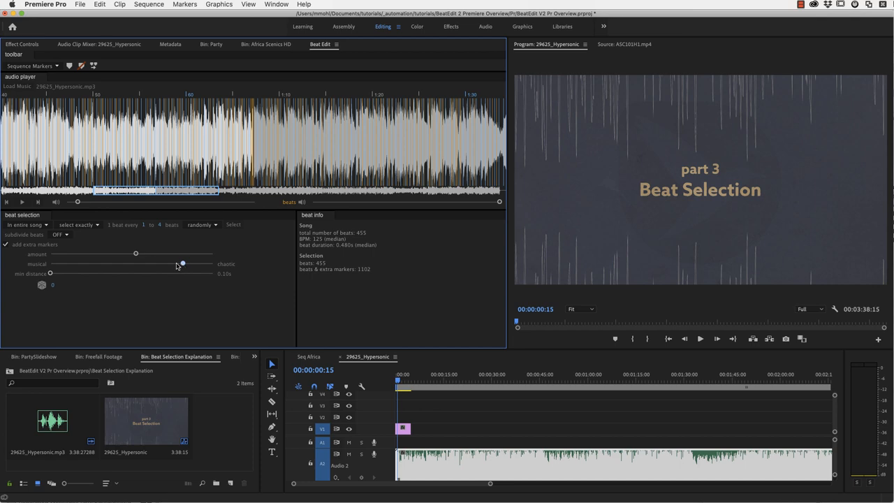
{"action": "left_click_drag", "start_coordinate": [182, 264], "coordinate": [189, 264]}
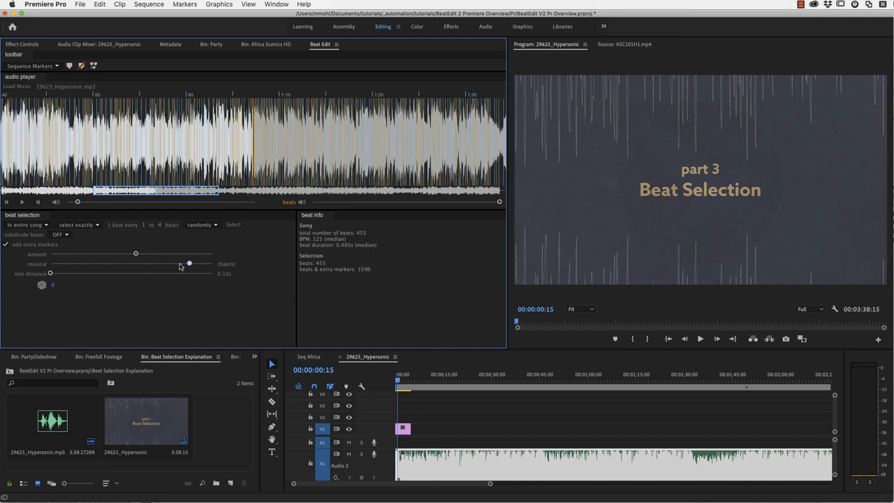
{"action": "left_click_drag", "start_coordinate": [188, 264], "coordinate": [49, 264]}
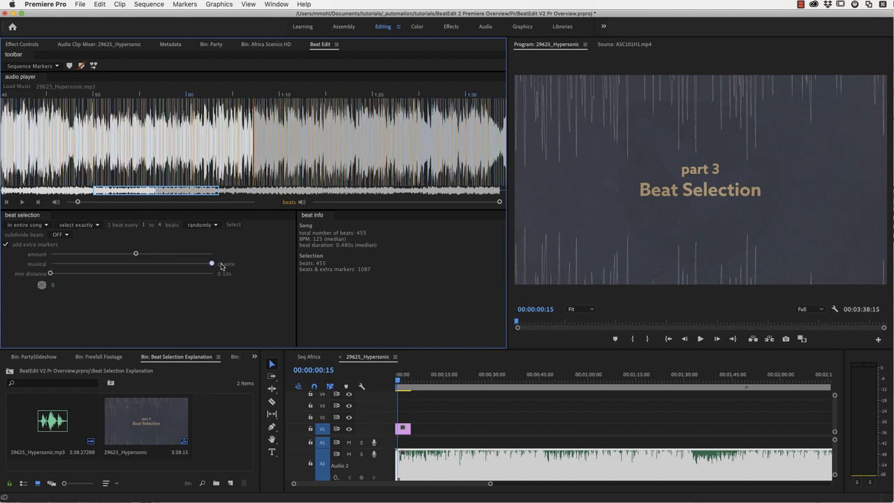
{"action": "left_click_drag", "start_coordinate": [212, 254], "coordinate": [112, 253]}
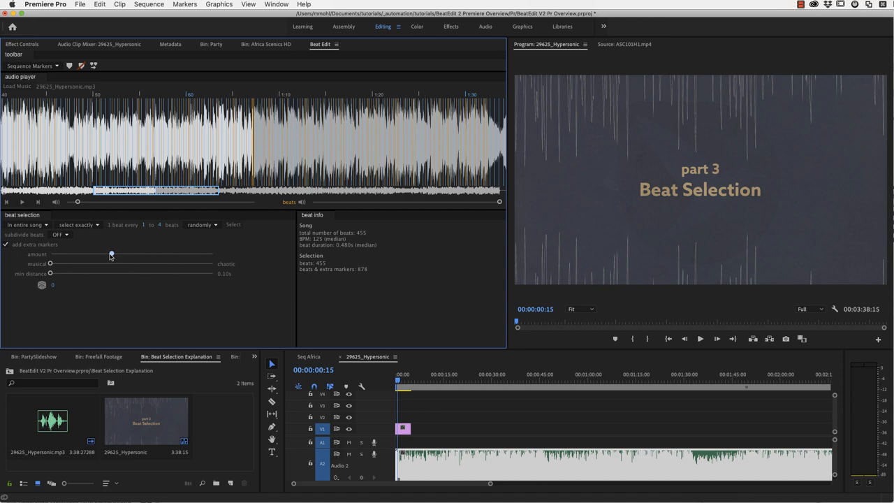
{"action": "left_click_drag", "start_coordinate": [111, 254], "coordinate": [49, 255]}
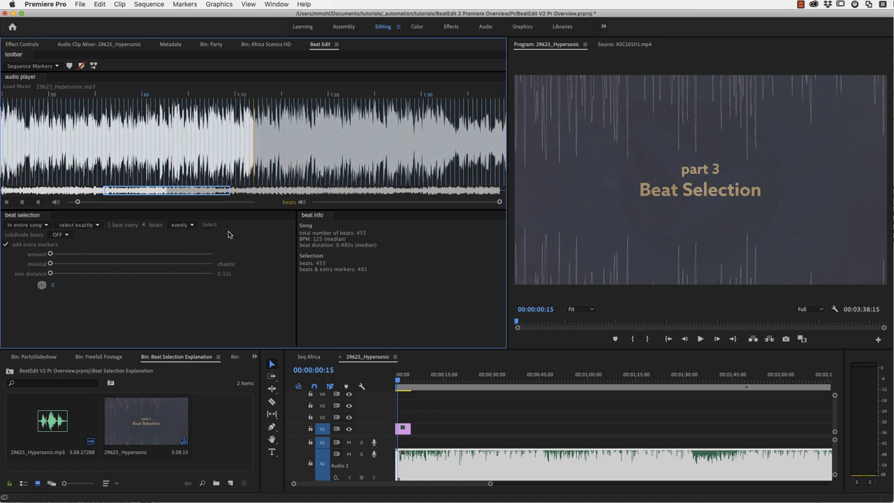
Step: Select every fourth beat (114) and raise the extra marker amount
{"action": "left_click", "coordinate": [209, 225]}
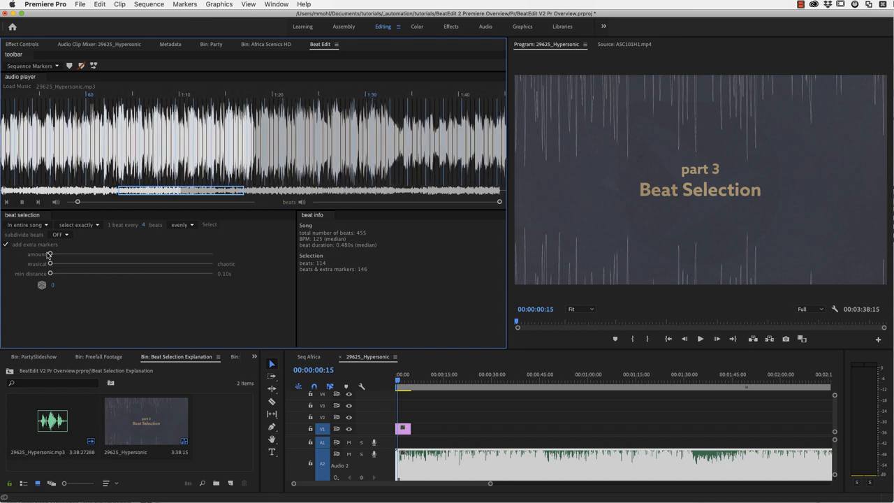
{"action": "left_click_drag", "start_coordinate": [49, 254], "coordinate": [75, 254]}
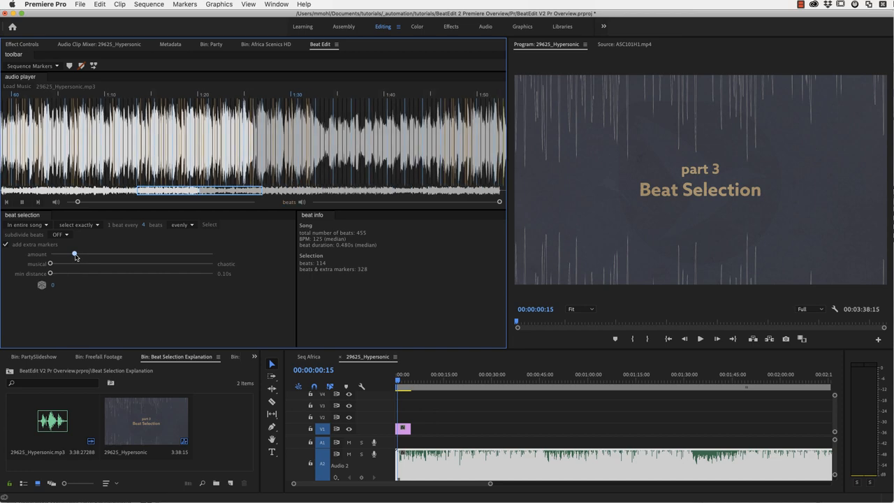
{"action": "left_click_drag", "start_coordinate": [76, 254], "coordinate": [87, 255]}
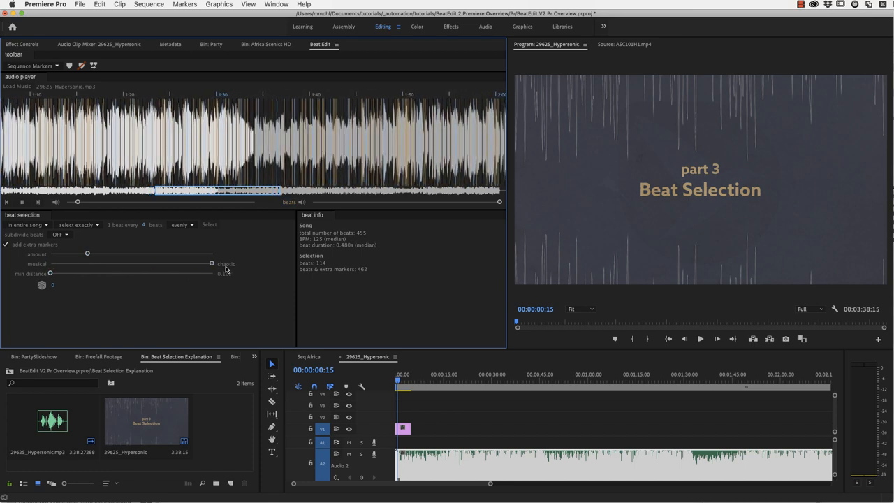
Step: Set extra markers midway between musical and chaotic, totalling 450
{"action": "left_click_drag", "start_coordinate": [88, 264], "coordinate": [211, 264]}
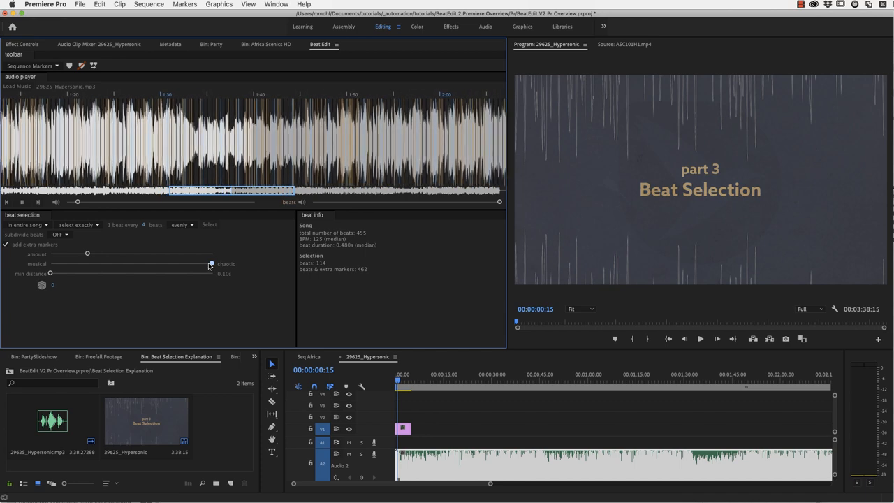
{"action": "left_click_drag", "start_coordinate": [212, 264], "coordinate": [162, 264]}
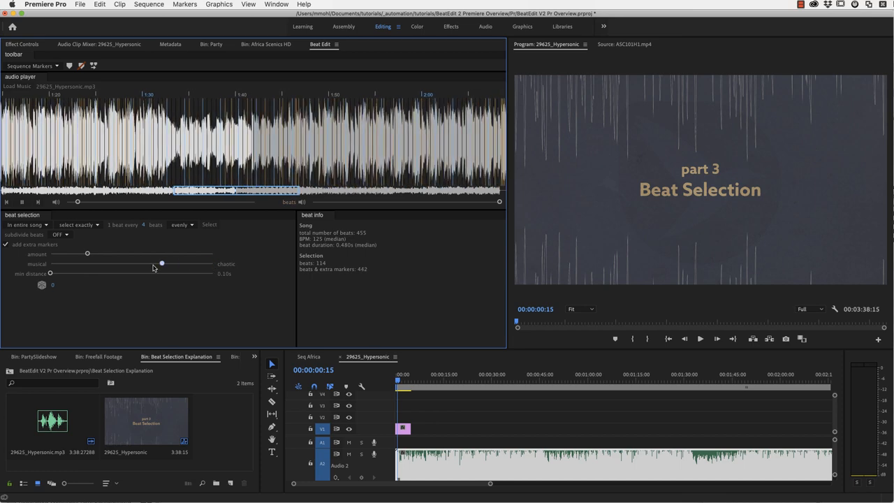
{"action": "left_click_drag", "start_coordinate": [162, 263], "coordinate": [144, 263]}
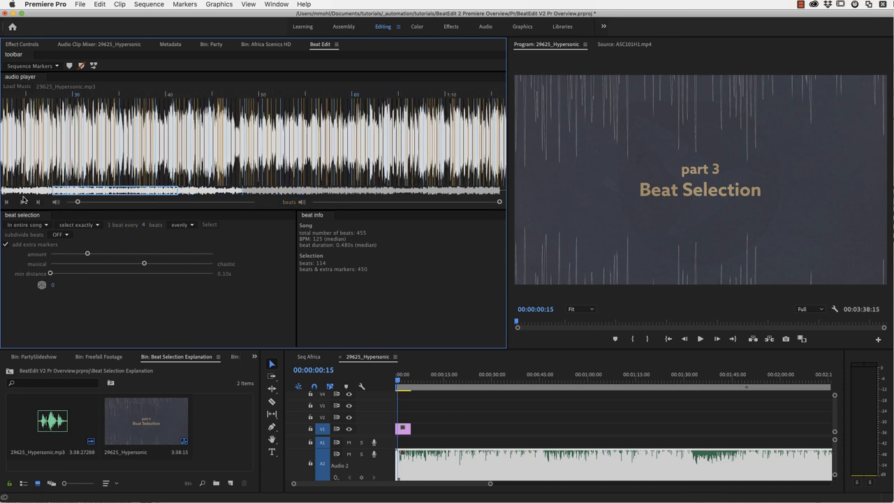
Step: Slide extra markers fully musical, then back to midway, giving 441 markers
{"action": "left_click_drag", "start_coordinate": [88, 254], "coordinate": [49, 264]}
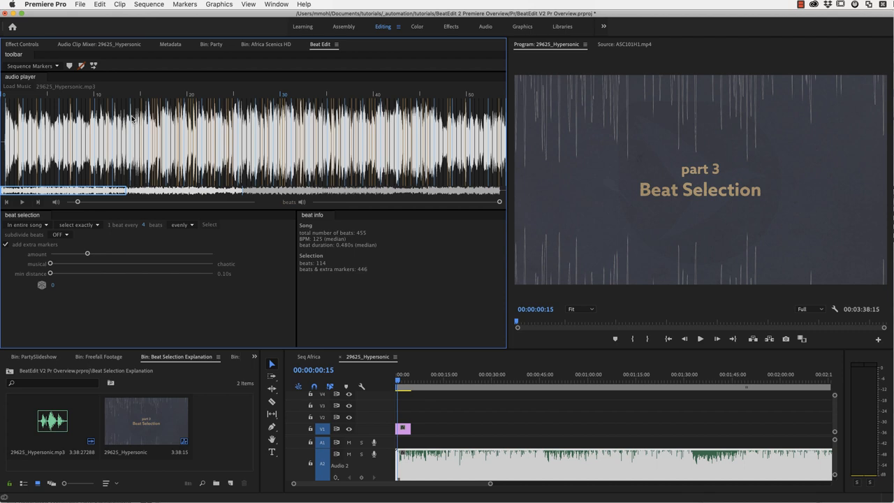
{"action": "mouse_move", "coordinate": [159, 127]}
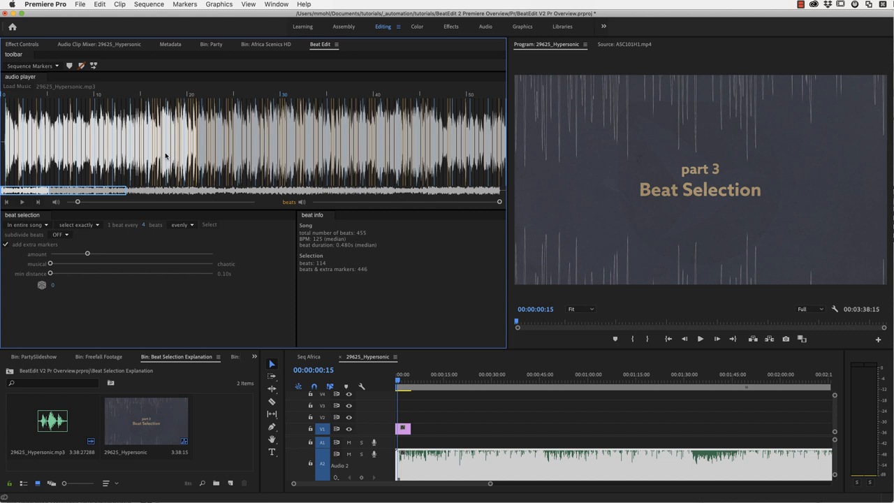
{"action": "mouse_move", "coordinate": [159, 117]}
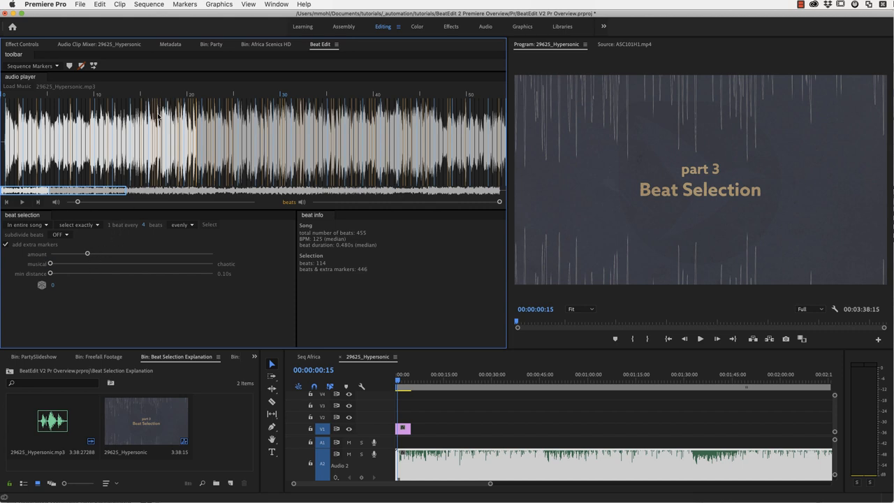
{"action": "mouse_move", "coordinate": [50, 264]}
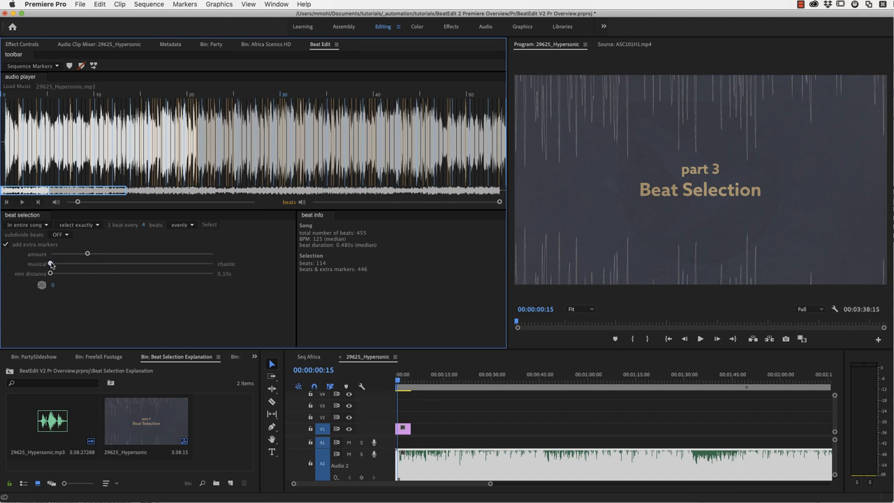
{"action": "left_click_drag", "start_coordinate": [87, 253], "coordinate": [138, 252]}
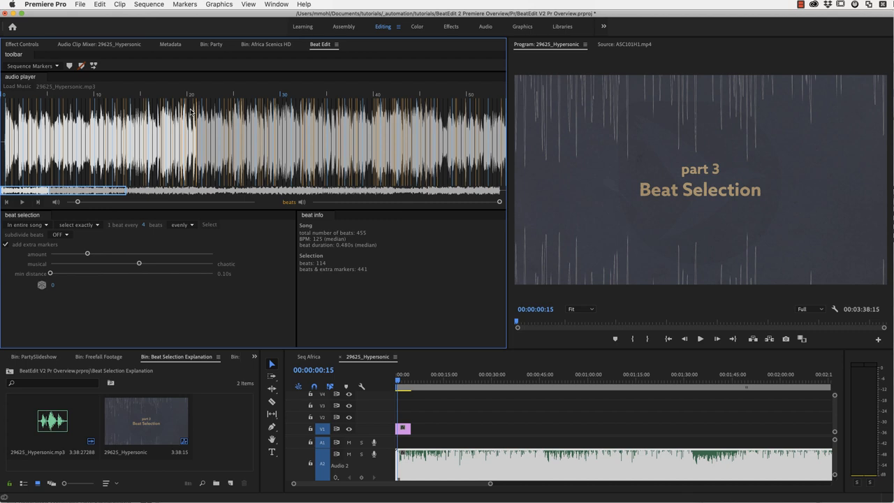
{"action": "mouse_move", "coordinate": [214, 120]}
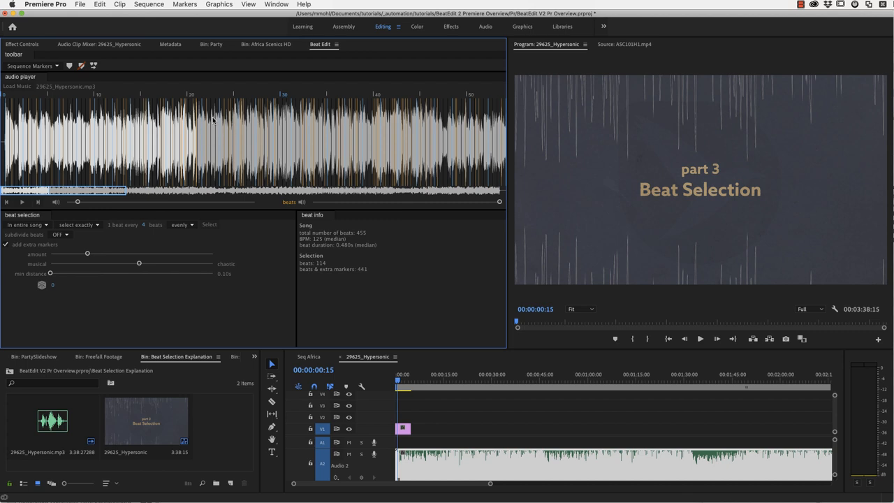
{"action": "mouse_move", "coordinate": [164, 196]}
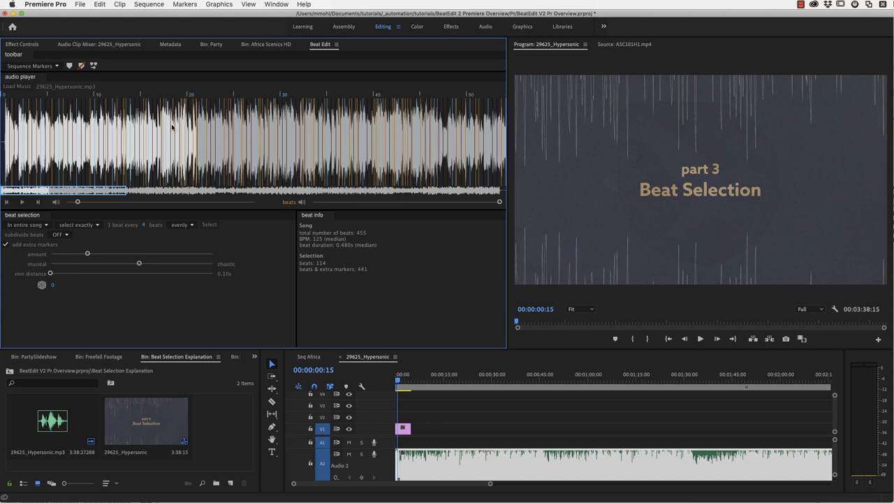
{"action": "mouse_move", "coordinate": [187, 111]}
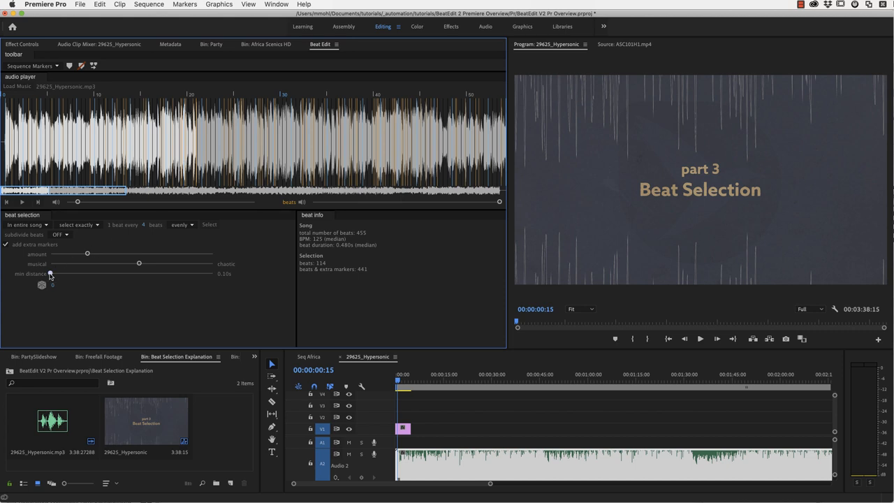
Step: Raise the min distance slider so beats plus extra markers drop to 313
{"action": "left_click_drag", "start_coordinate": [50, 273], "coordinate": [89, 273]}
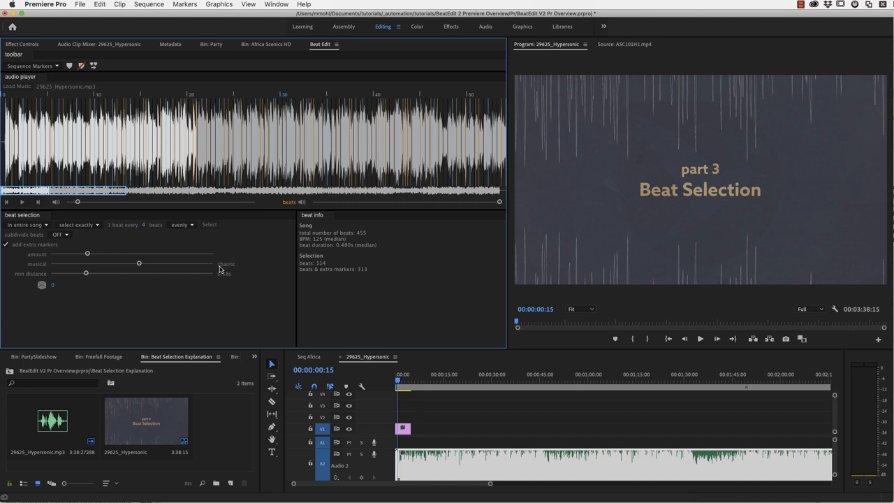
{"action": "mouse_move", "coordinate": [227, 276]}
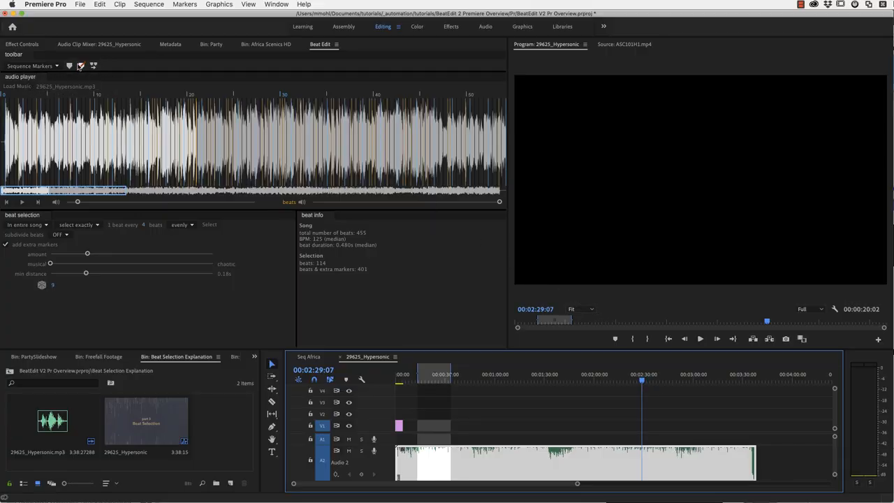
{"action": "mouse_move", "coordinate": [82, 66]}
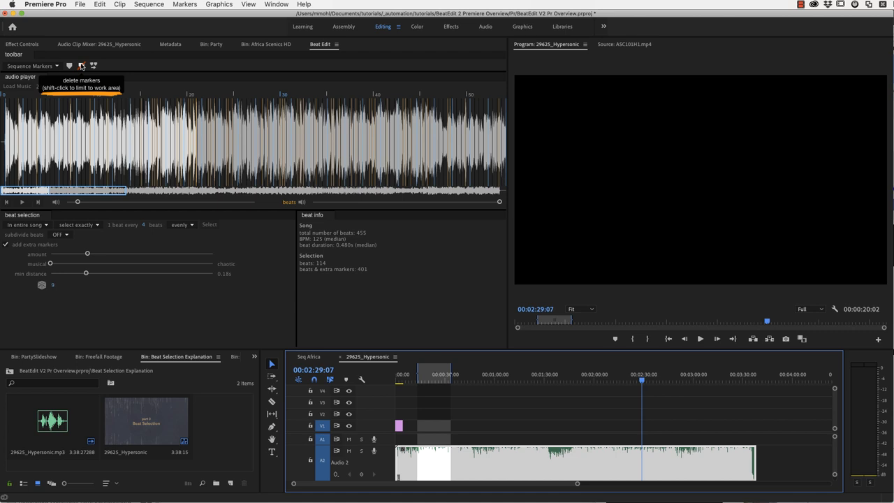
{"action": "mouse_move", "coordinate": [479, 376]}
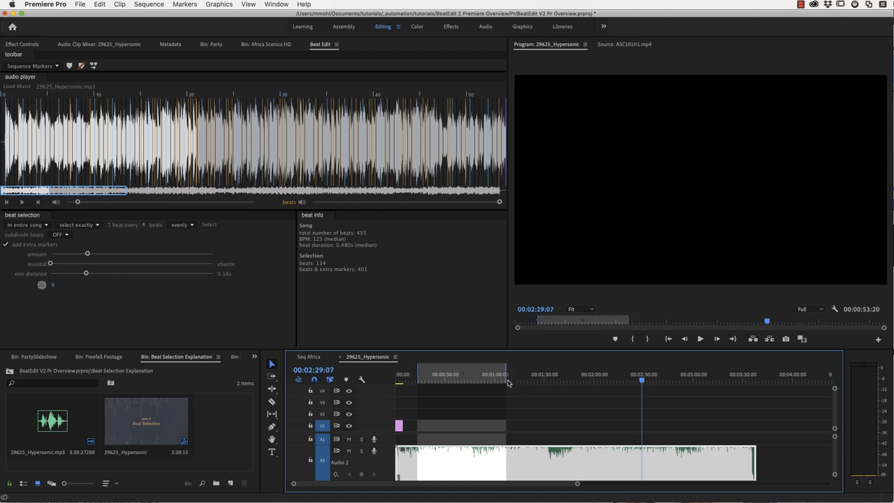
Step: Mark the Hypersonic sequence range from near its start to just past 1:00
{"action": "left_click", "coordinate": [397, 358]}
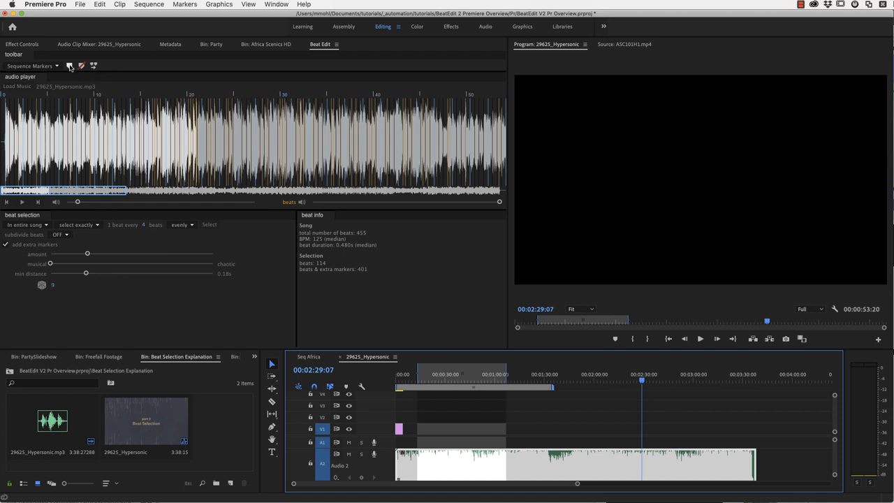
{"action": "mouse_move", "coordinate": [70, 65]}
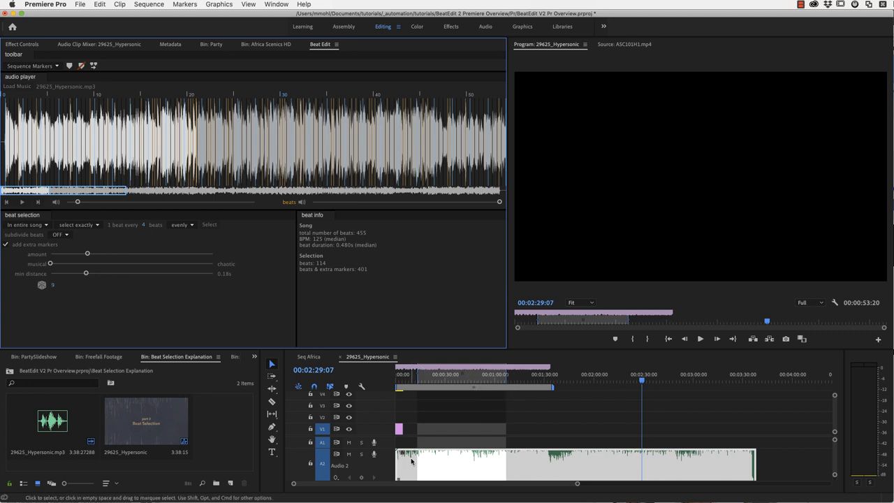
{"action": "mouse_move", "coordinate": [605, 429]}
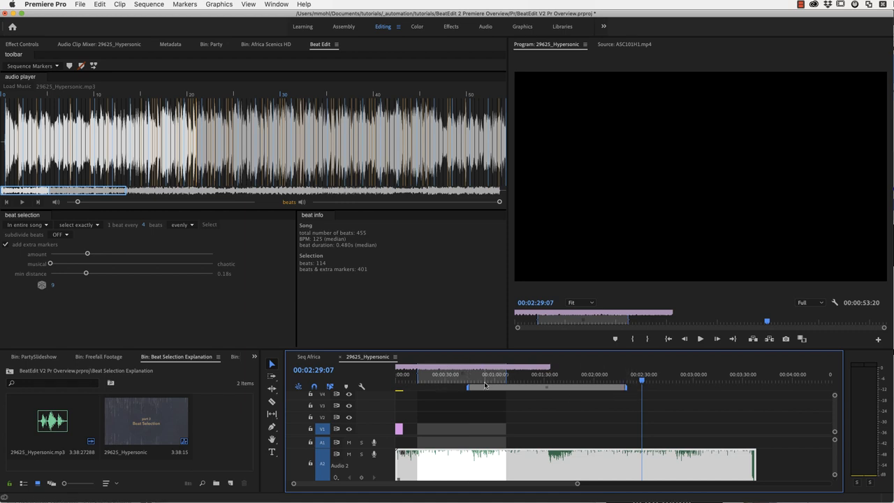
{"action": "mouse_move", "coordinate": [491, 370]}
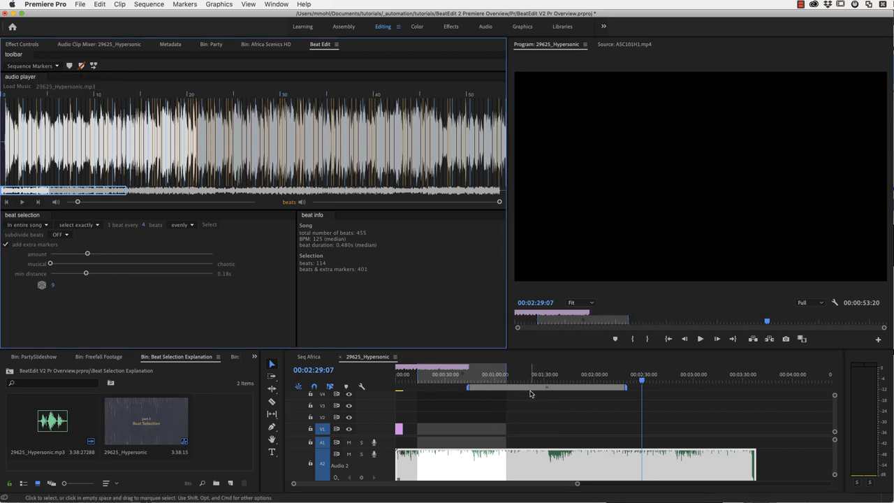
{"action": "mouse_move", "coordinate": [275, 146]}
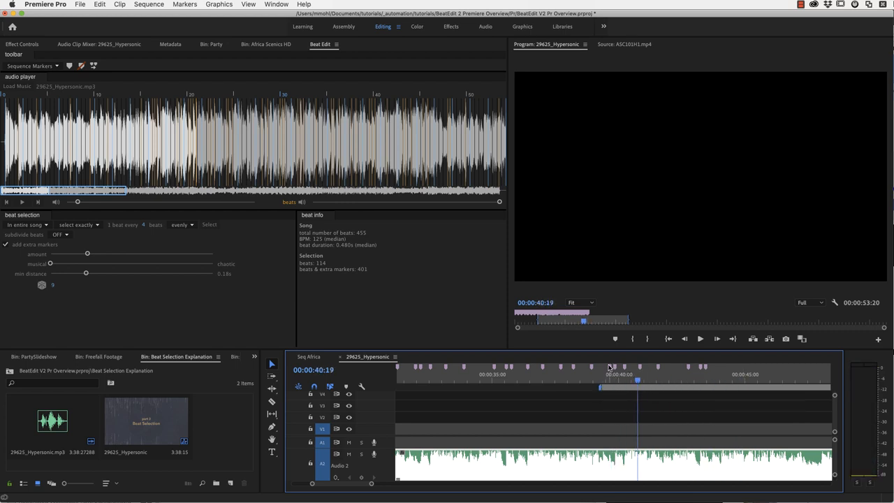
{"action": "mouse_move", "coordinate": [680, 369]}
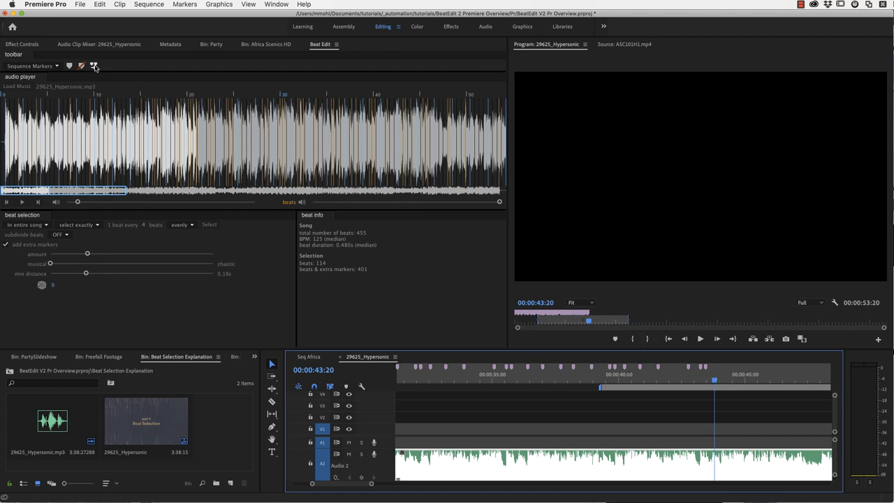
{"action": "mouse_move", "coordinate": [94, 66]}
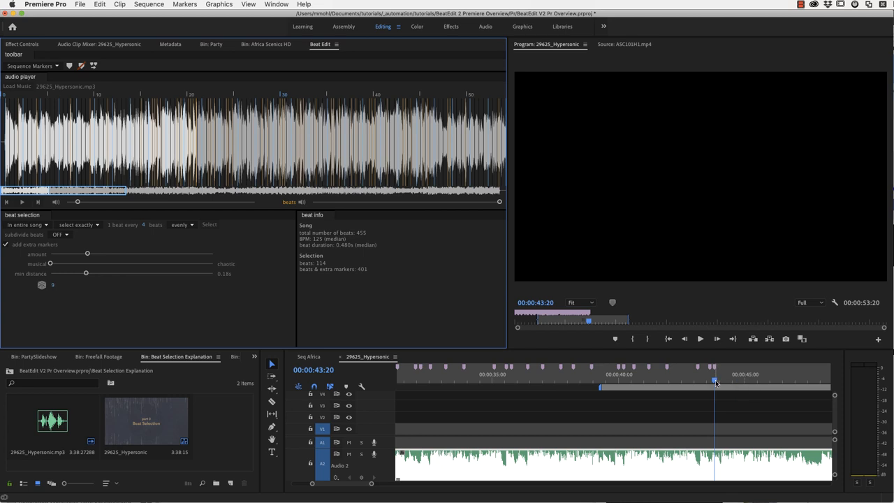
{"action": "mouse_move", "coordinate": [715, 380]}
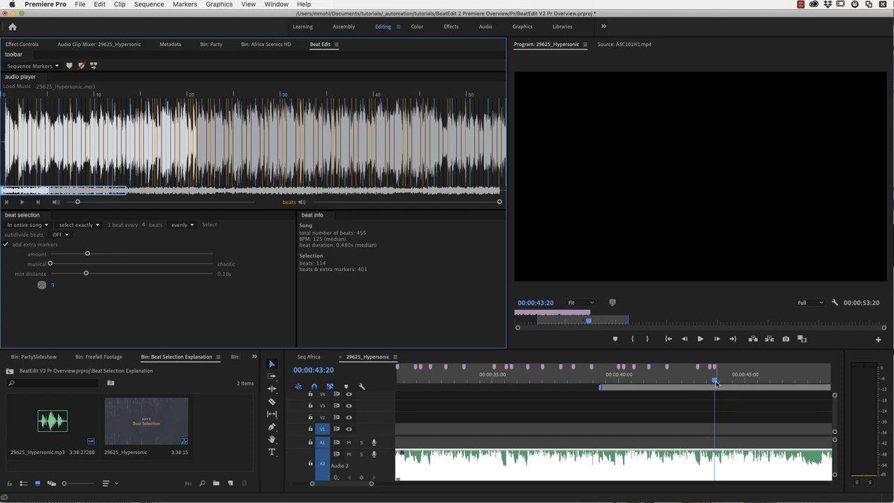
Step: Drag the playhead back to about 42 seconds in the Hypersonic sequence
{"action": "left_click_drag", "start_coordinate": [716, 383], "coordinate": [688, 381]}
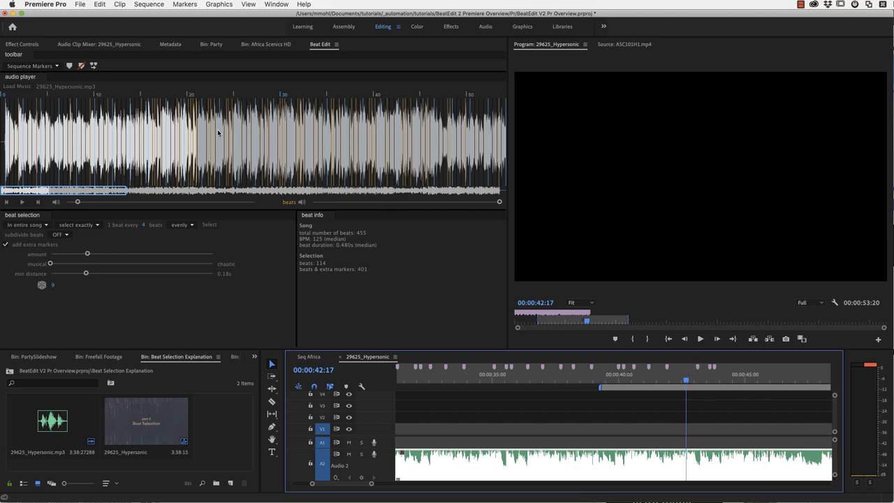
{"action": "mouse_move", "coordinate": [92, 66]}
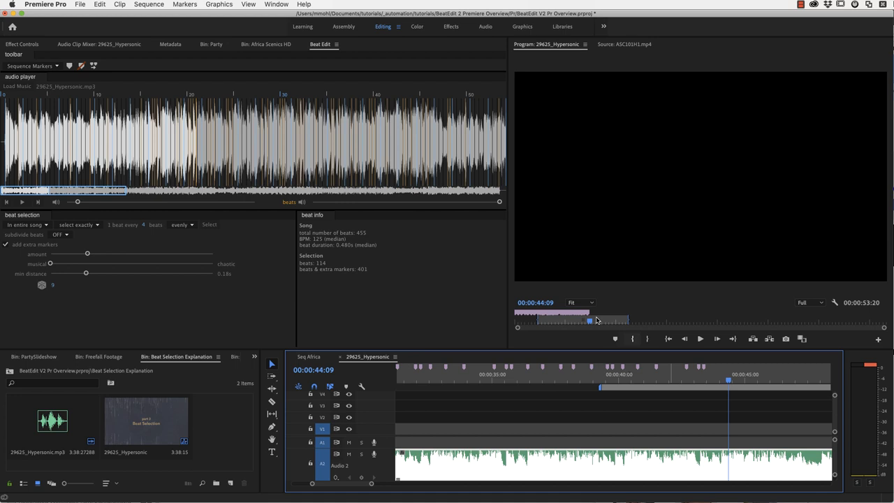
{"action": "mouse_move", "coordinate": [93, 66]}
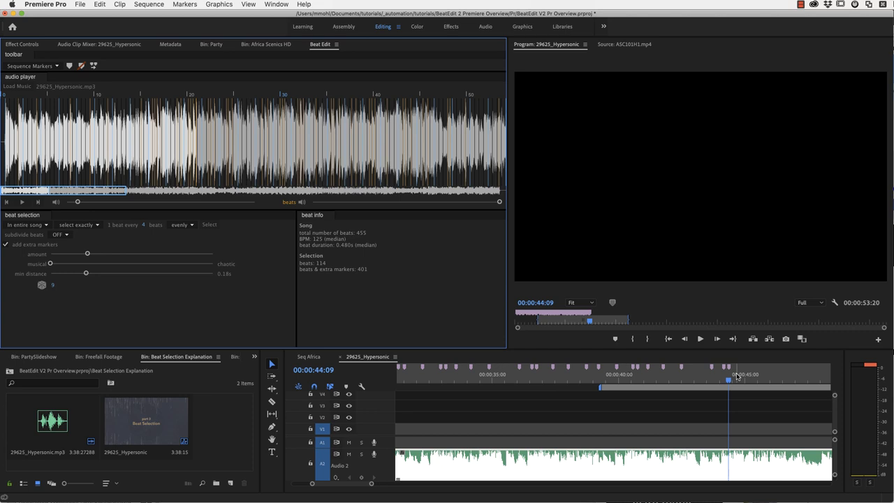
{"action": "mouse_move", "coordinate": [735, 378]}
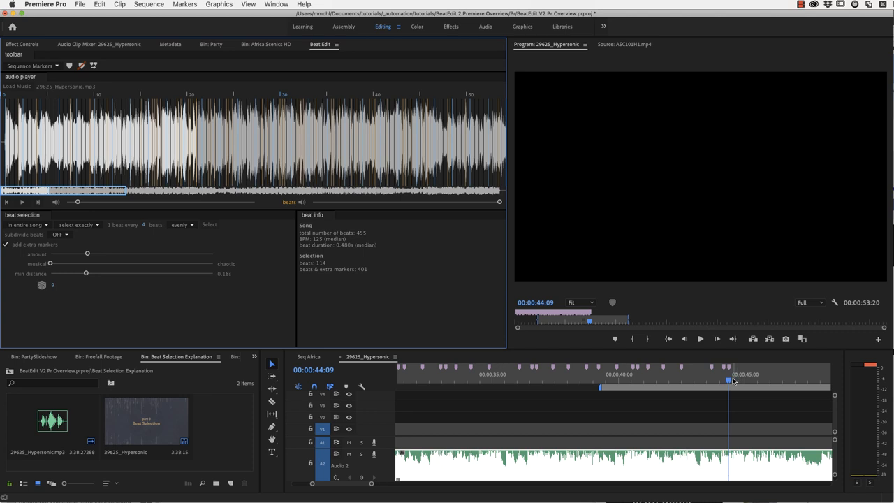